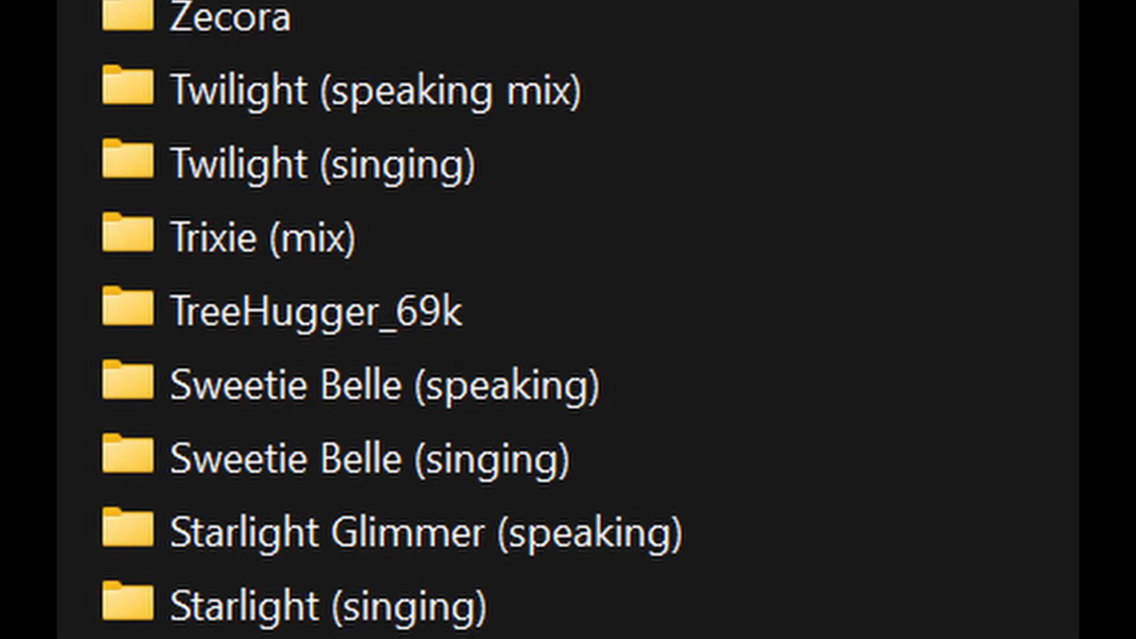
# - Run the GPU check, first setup and ContentVec download cells in the Colab notebook
pyautogui.scroll(-3)
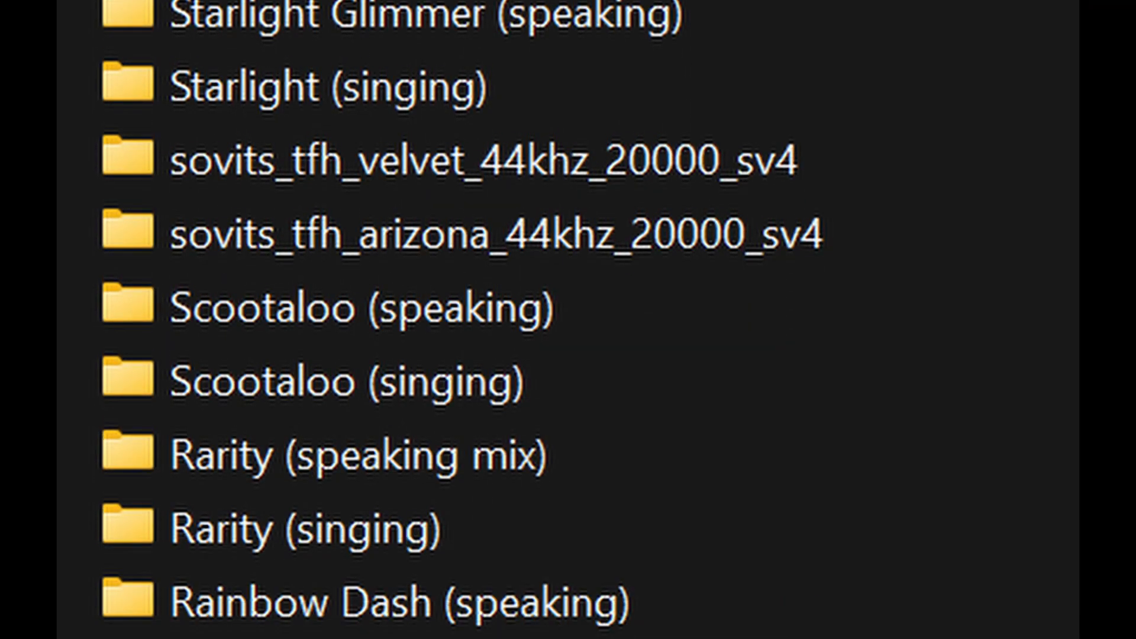
pyautogui.scroll(3)
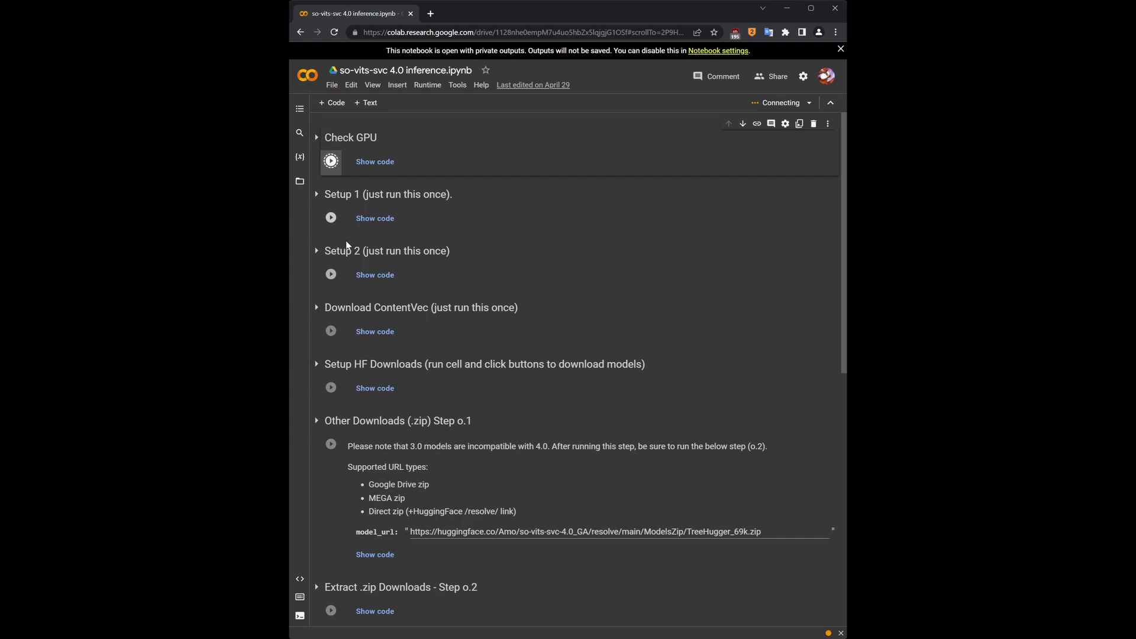
pyautogui.click(330, 160)
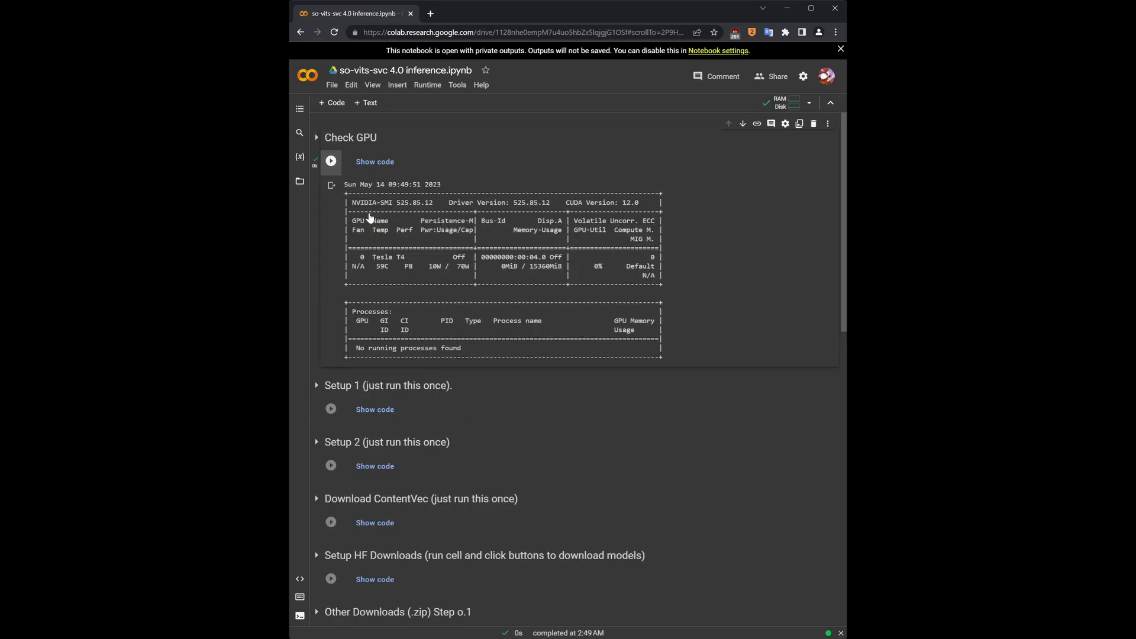
pyautogui.click(332, 409)
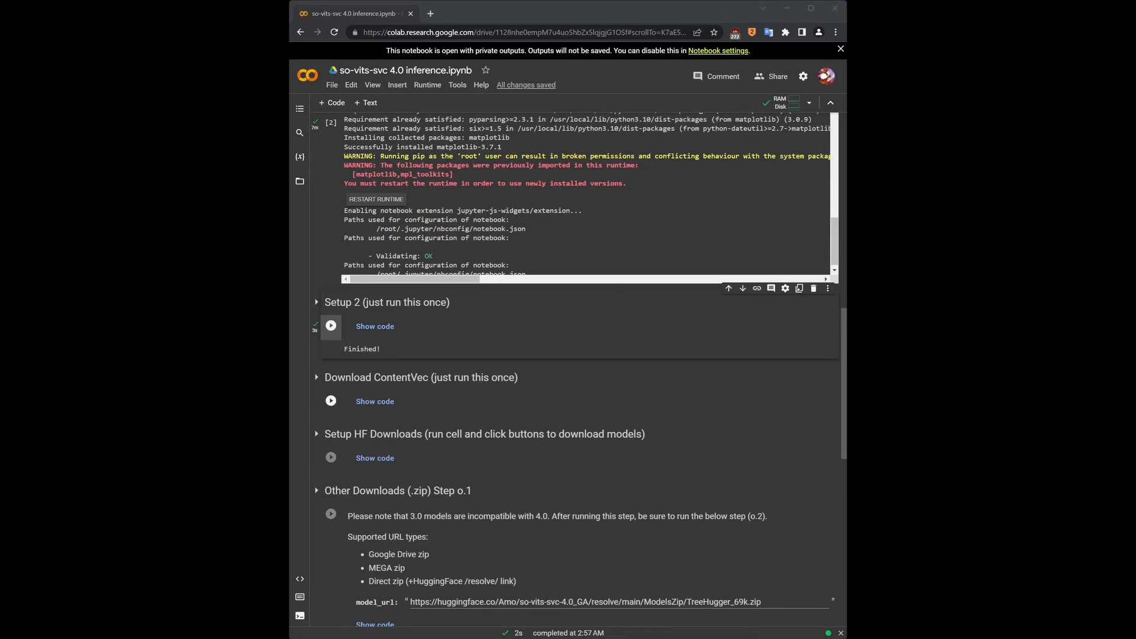
pyautogui.click(330, 401)
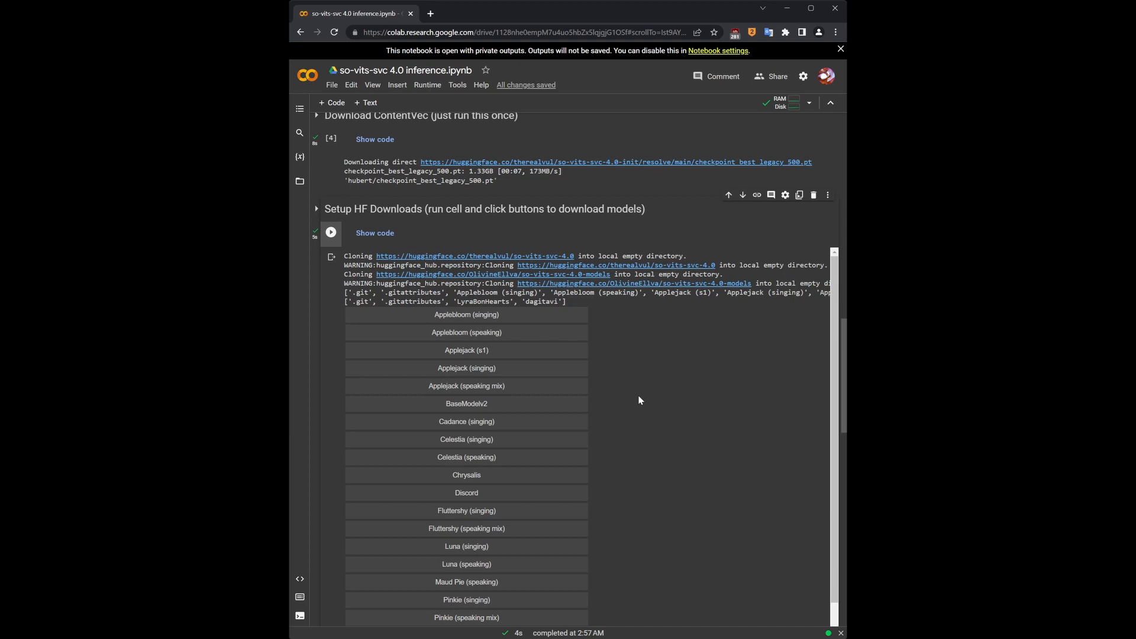
pyautogui.moveTo(649, 384)
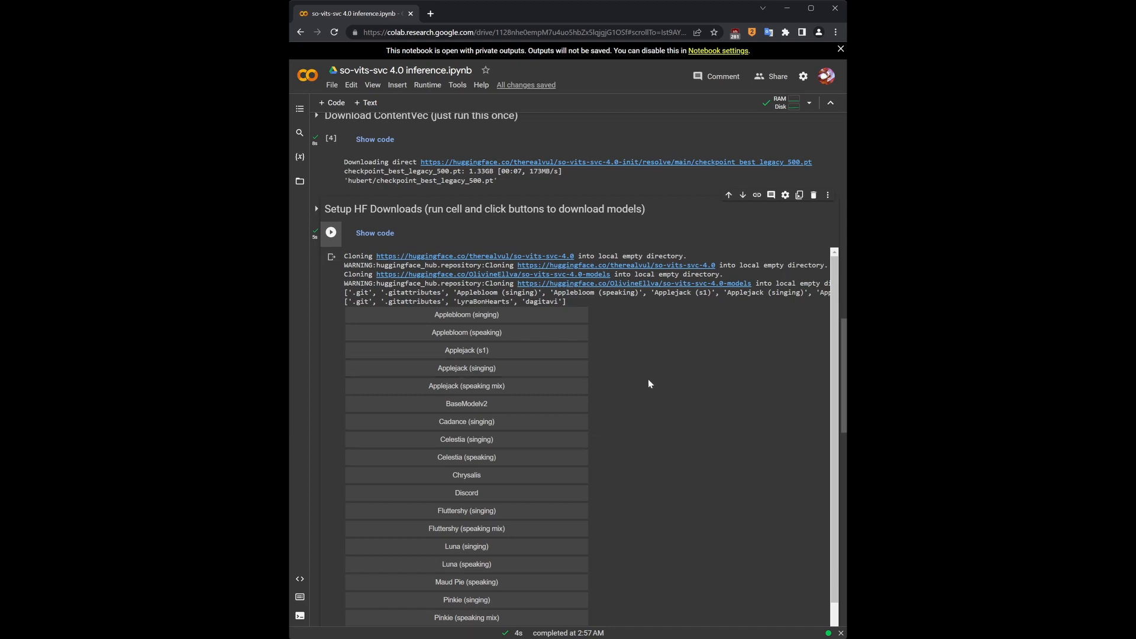
# - Download the Applejack (singing) model and the following pony voice models from the list
pyautogui.click(466, 367)
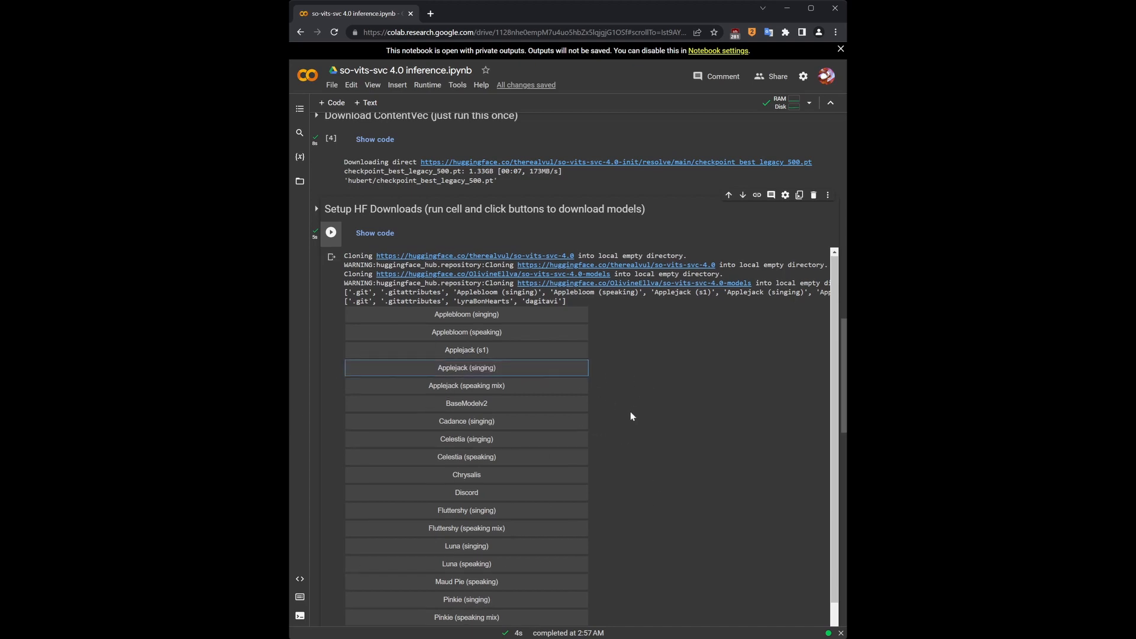
pyautogui.scroll(-3)
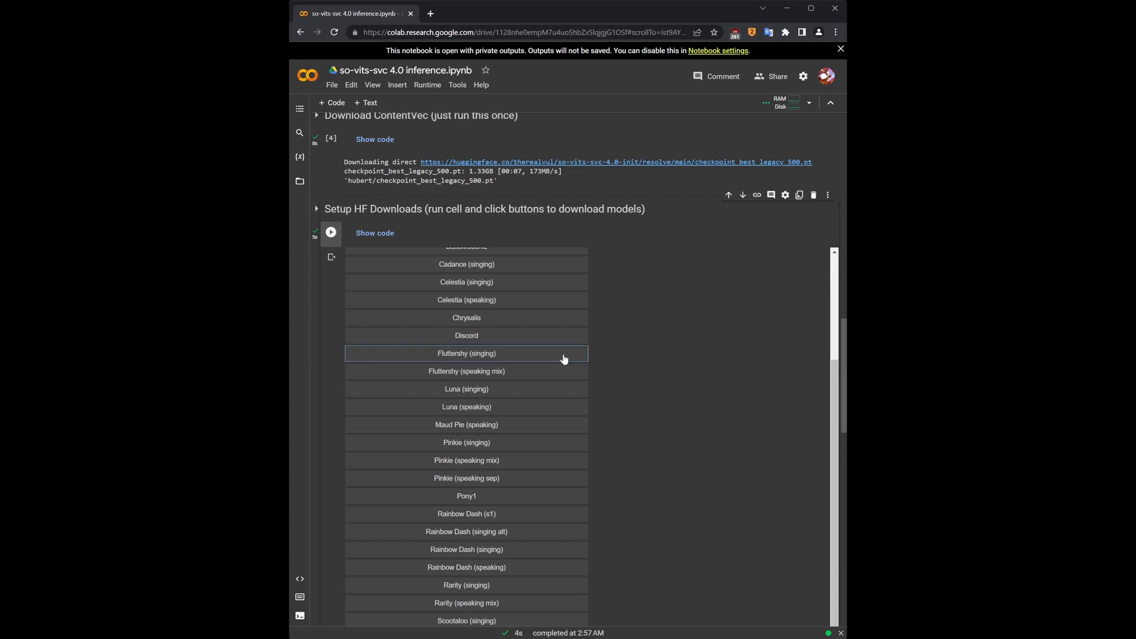
pyautogui.scroll(-3)
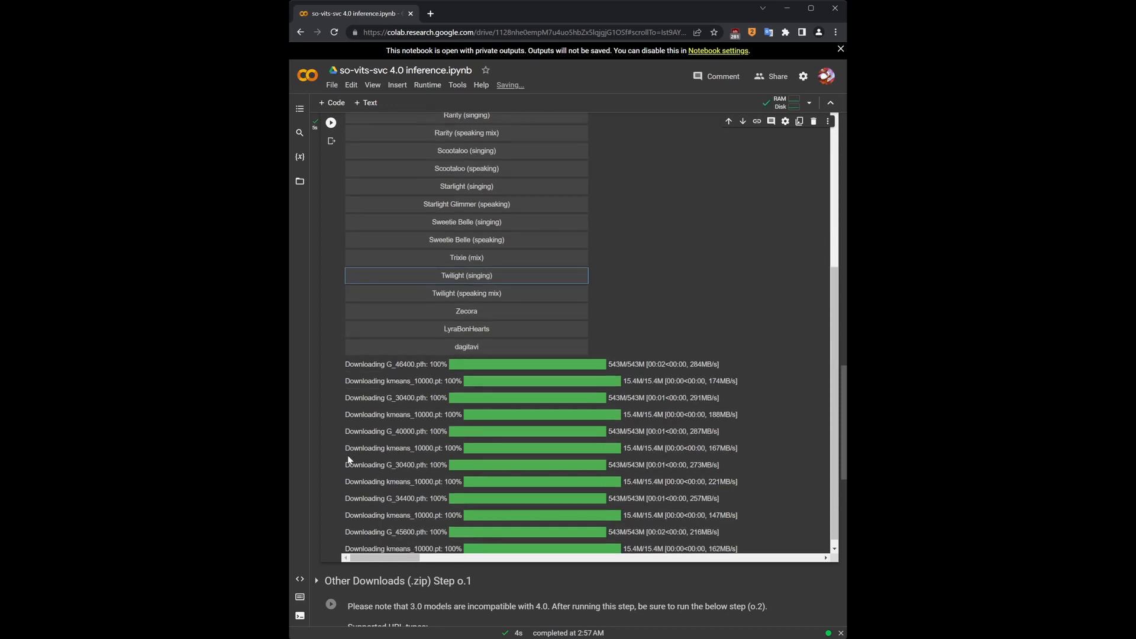
pyautogui.scroll(-3)
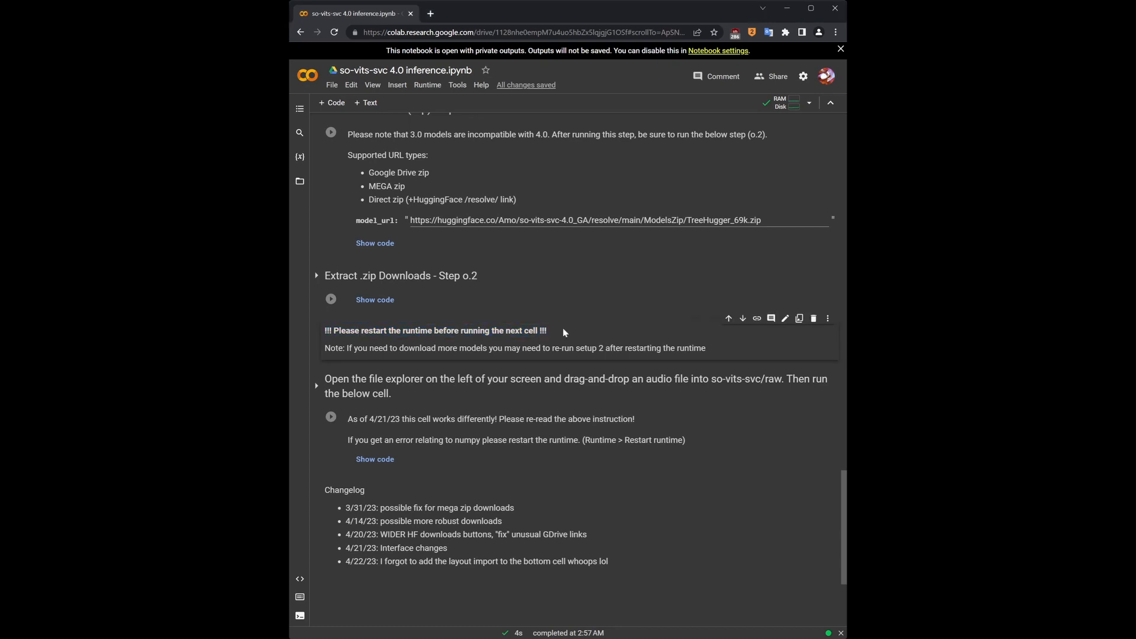
# - Restart the Colab runtime, run the voice conversion cell and show the notebook's file listing
pyautogui.click(427, 85)
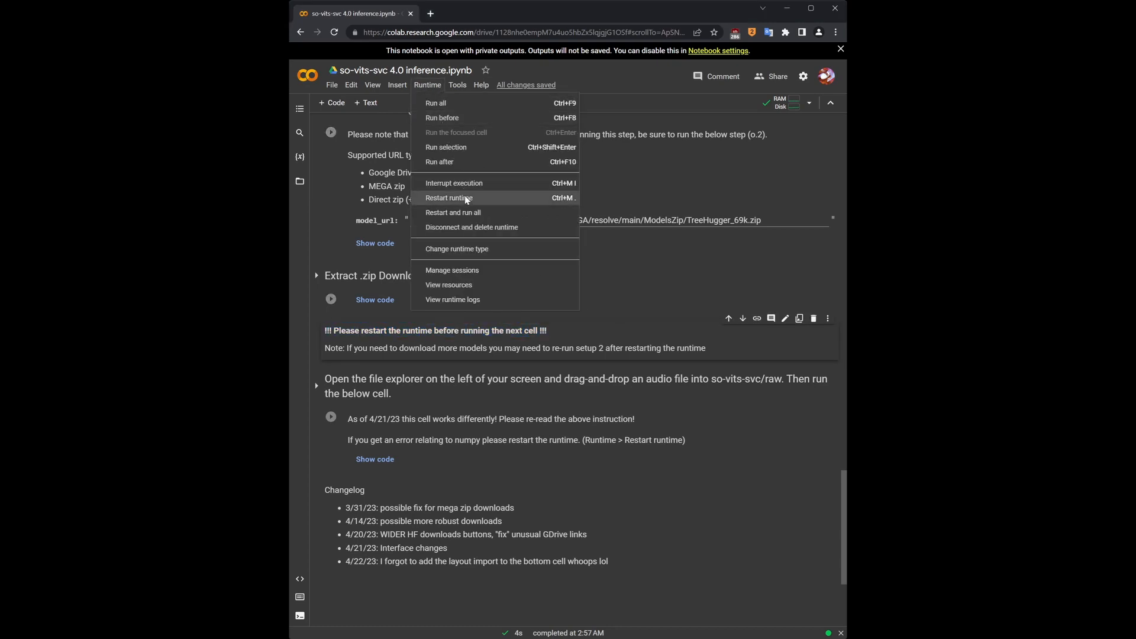
pyautogui.click(448, 197)
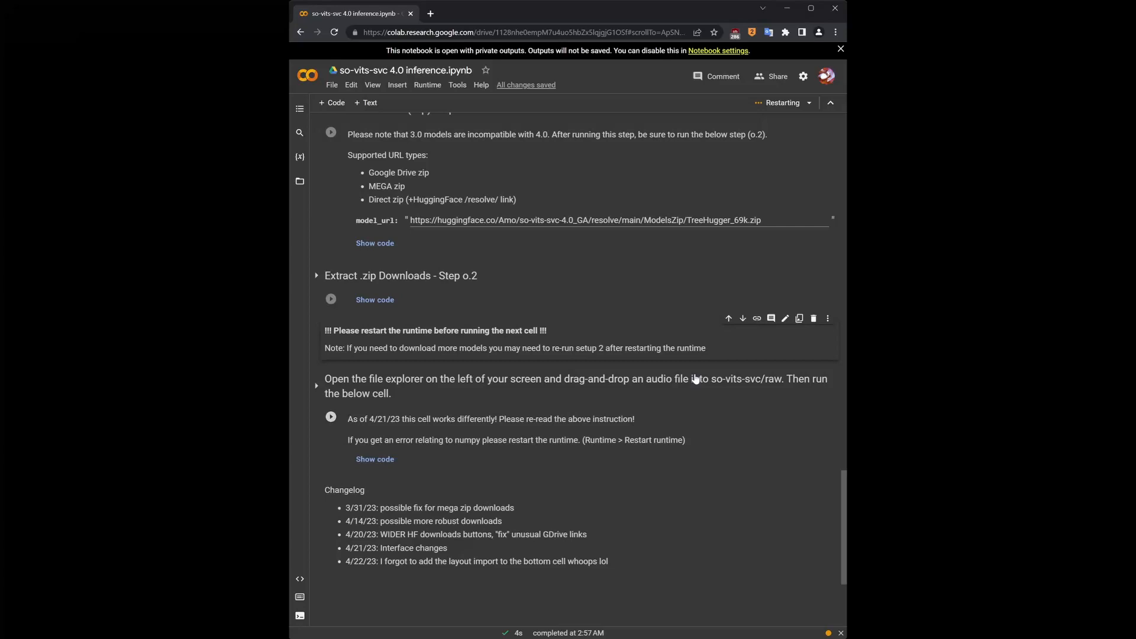
pyautogui.click(331, 416)
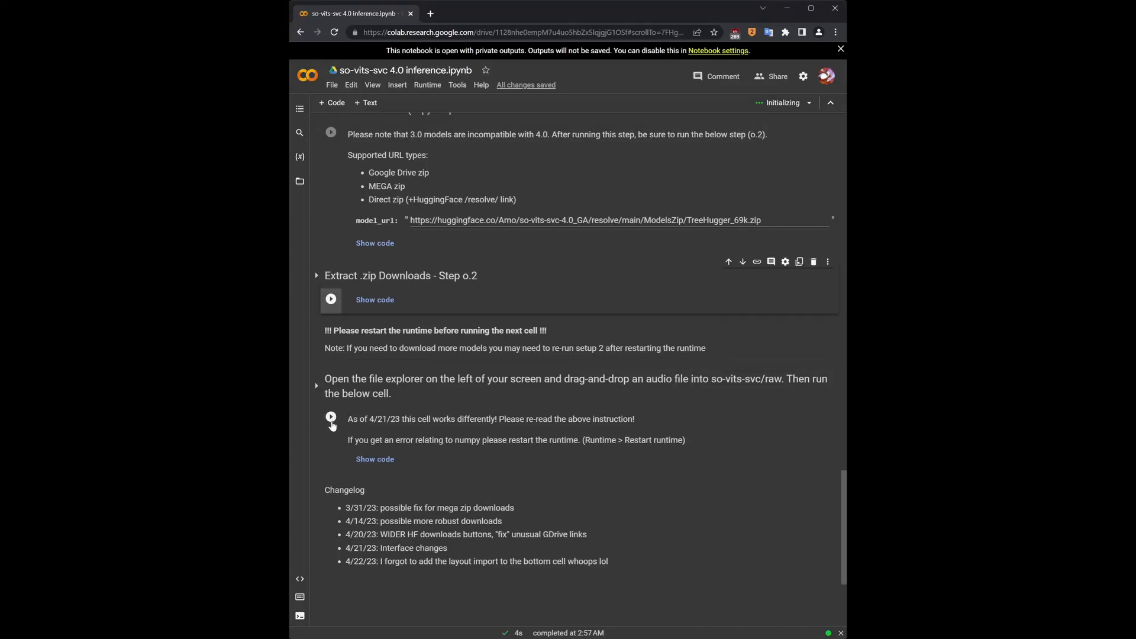
pyautogui.click(330, 415)
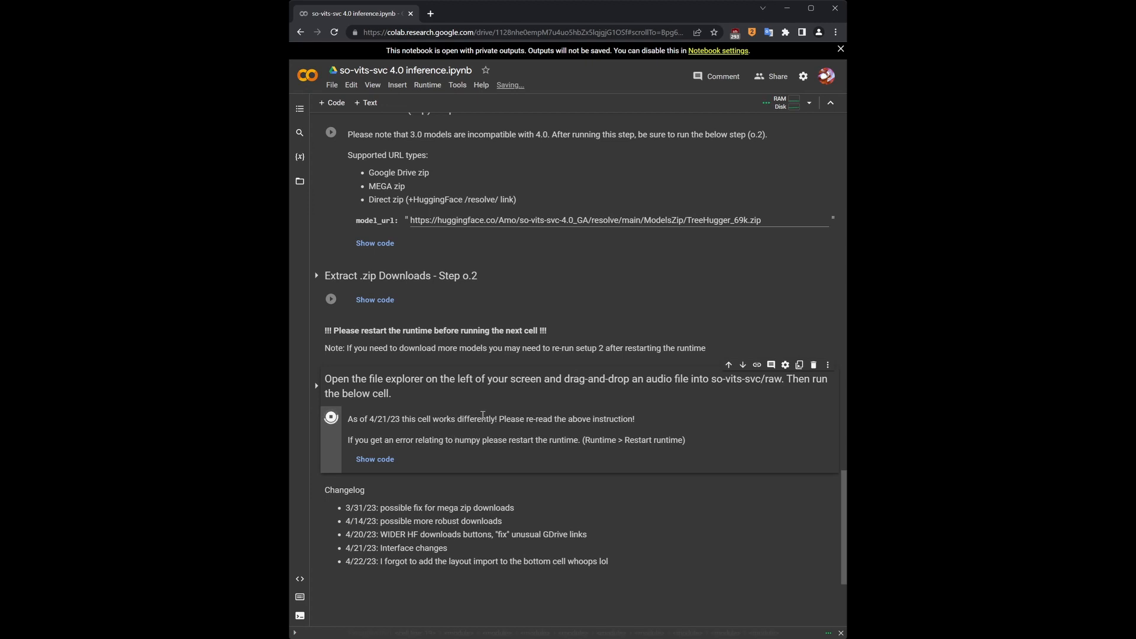
pyautogui.click(332, 418)
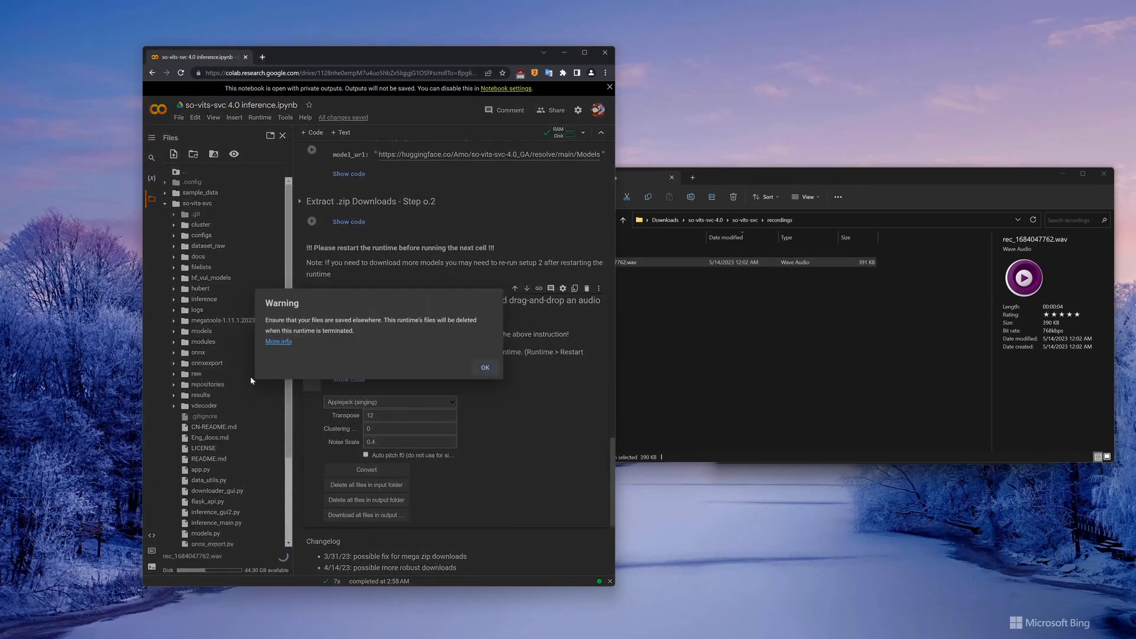
# - Dismiss the file-deletion warning and start a conversion with Applejack (singing) selected
pyautogui.click(486, 367)
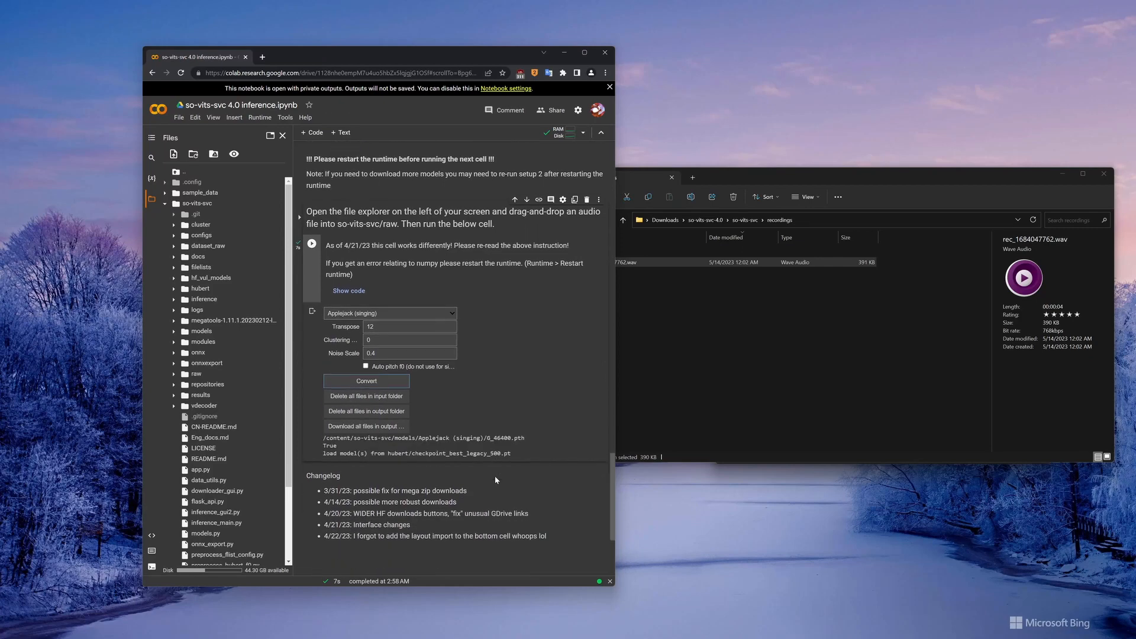
pyautogui.moveTo(512, 421)
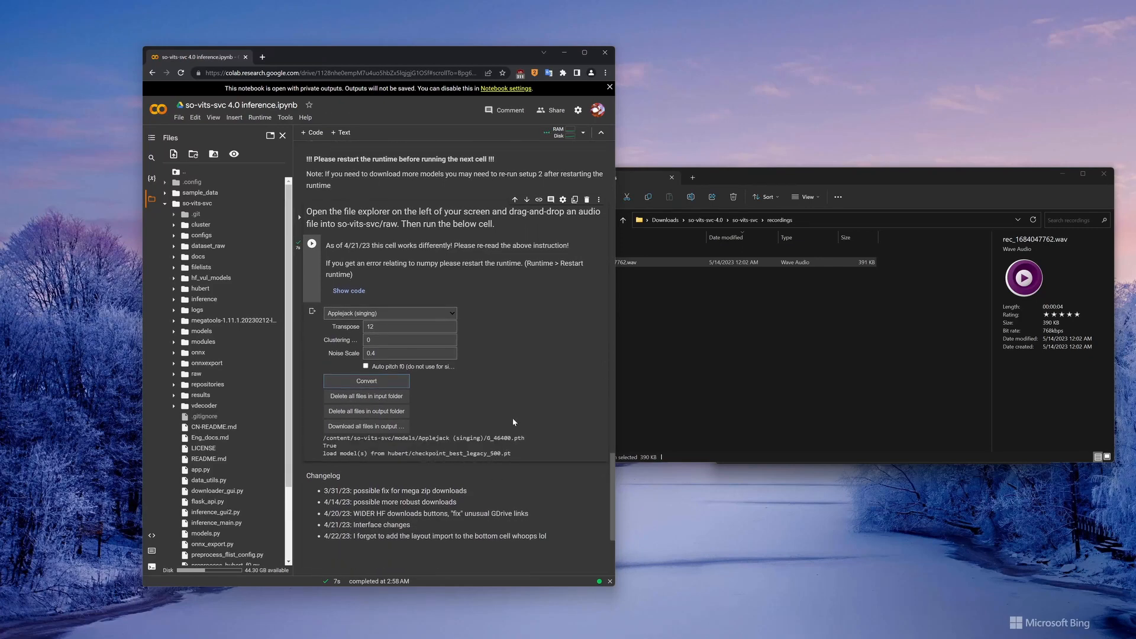
pyautogui.click(365, 381)
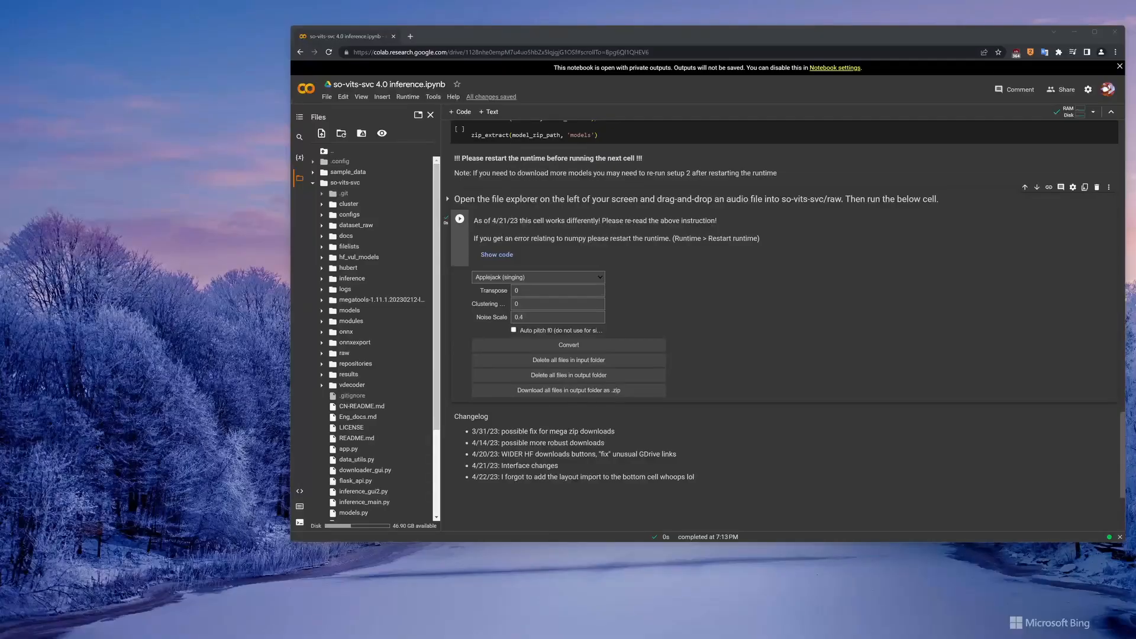
# - Convert the uploaded recording with Applejack (singing) at transpose 24 and play the resulting clip
pyautogui.click(568, 345)
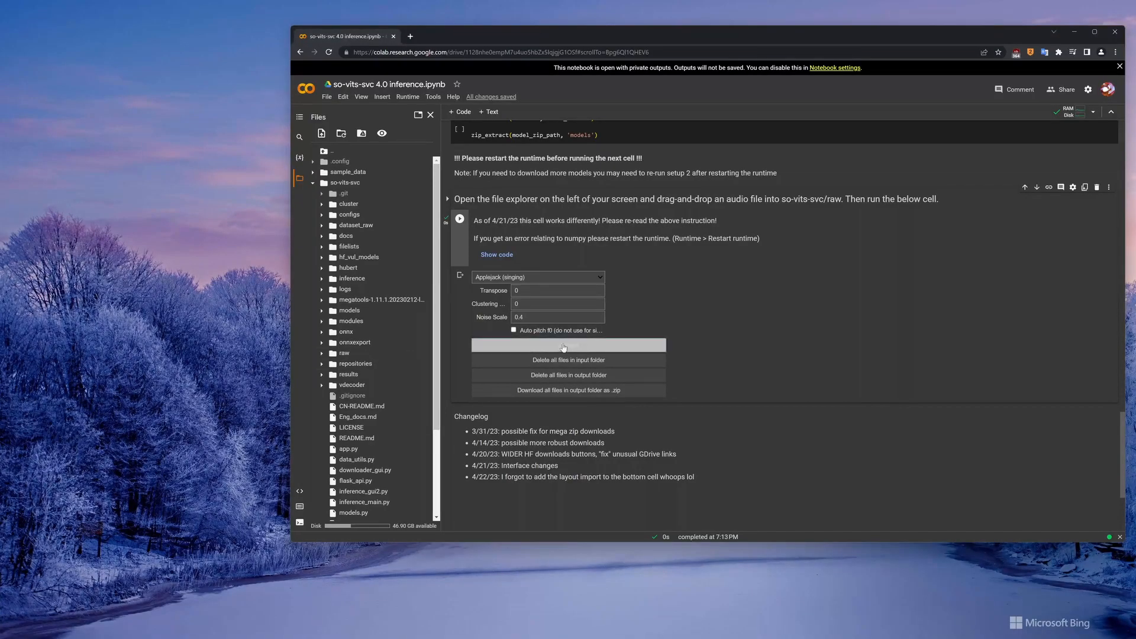
pyautogui.click(568, 345)
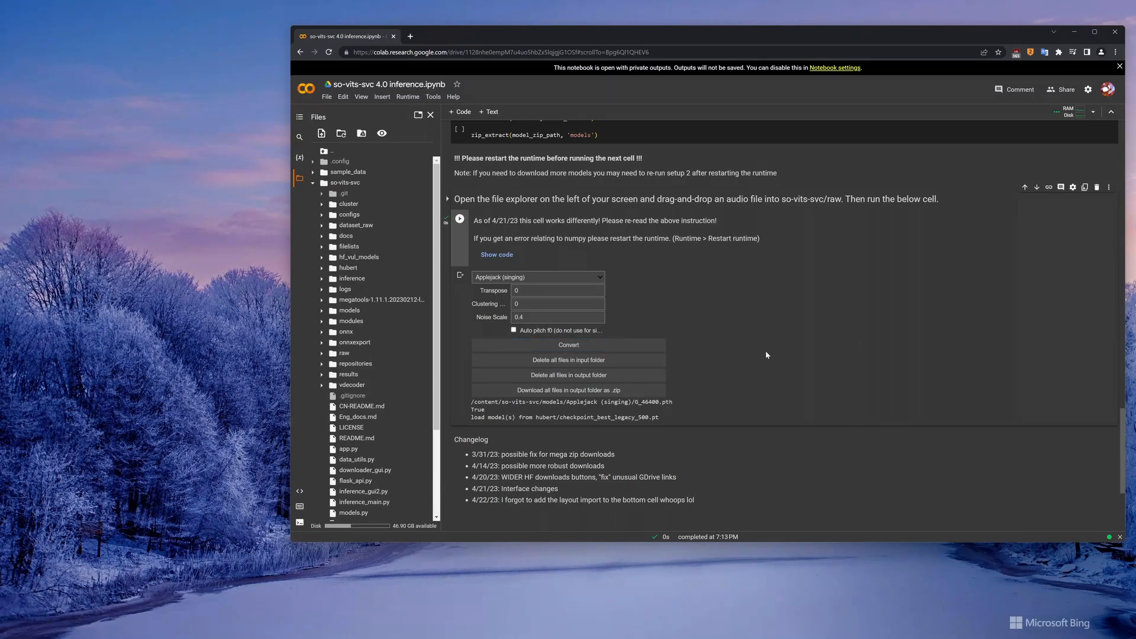
pyautogui.click(568, 344)
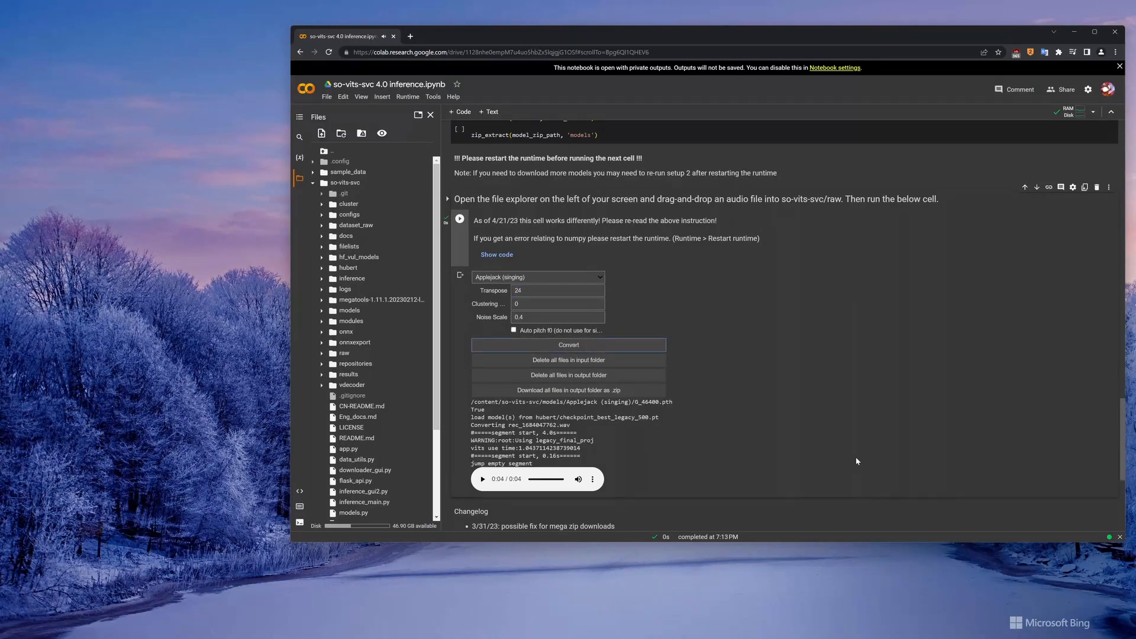
pyautogui.click(568, 338)
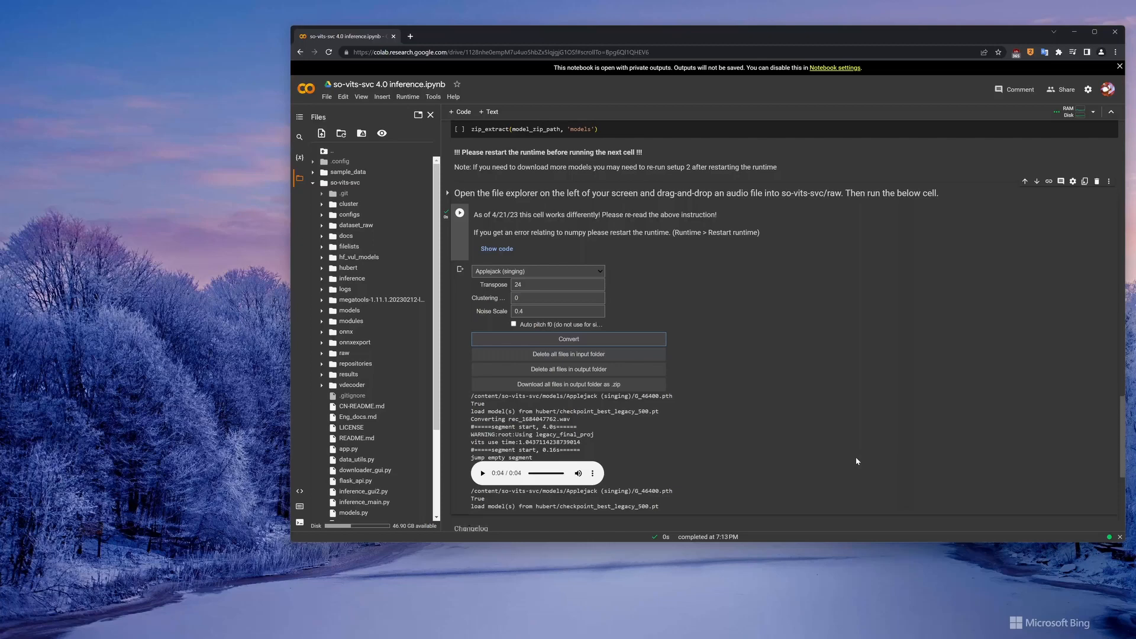
pyautogui.scroll(-3)
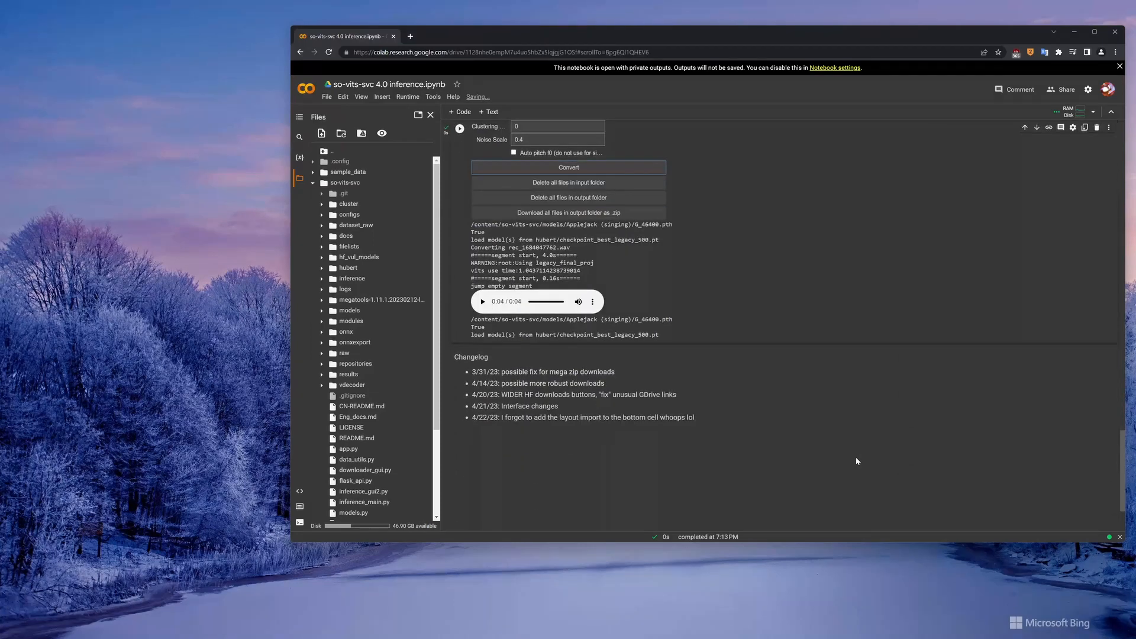
pyautogui.click(483, 324)
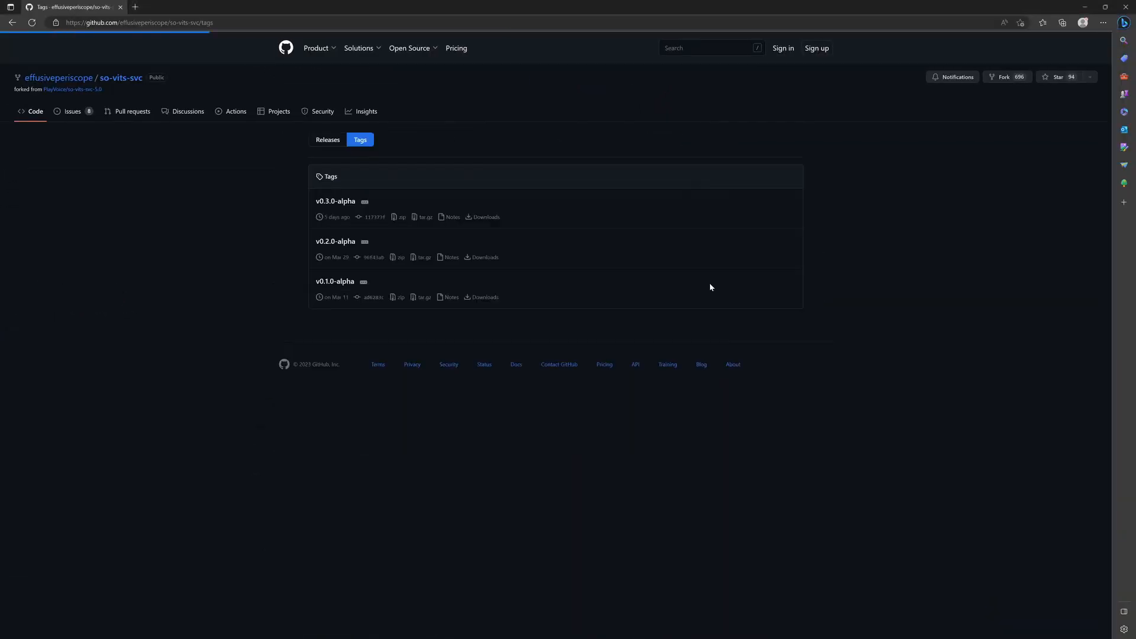
# - Open the v0.3.0-alpha release and download its so-vits-svc-4.0.zip asset
pyautogui.click(334, 201)
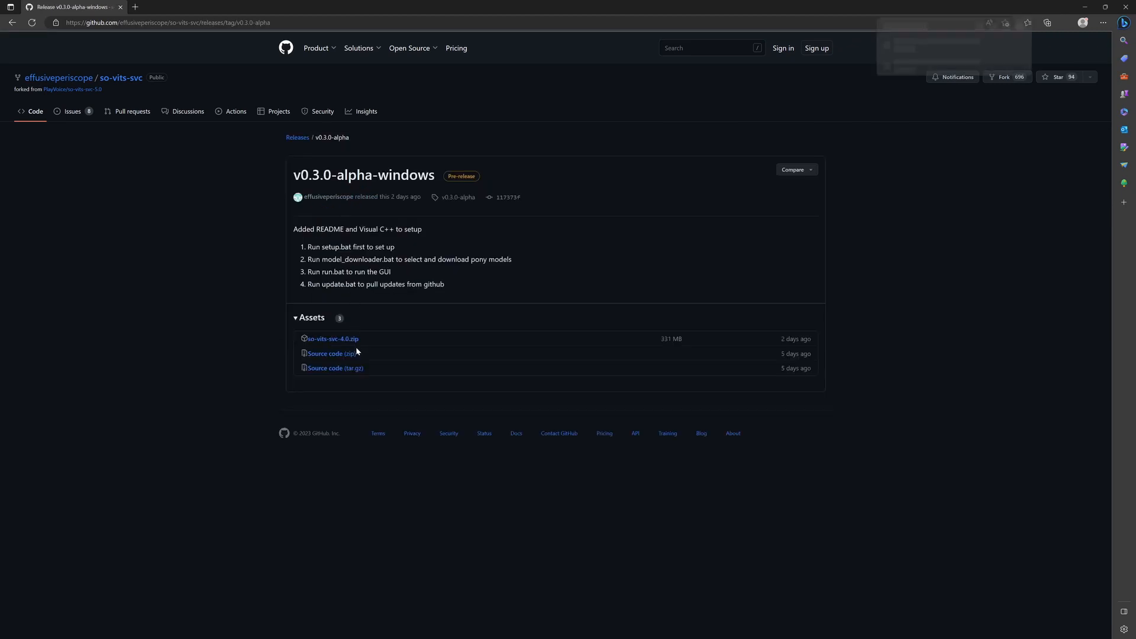
pyautogui.click(332, 338)
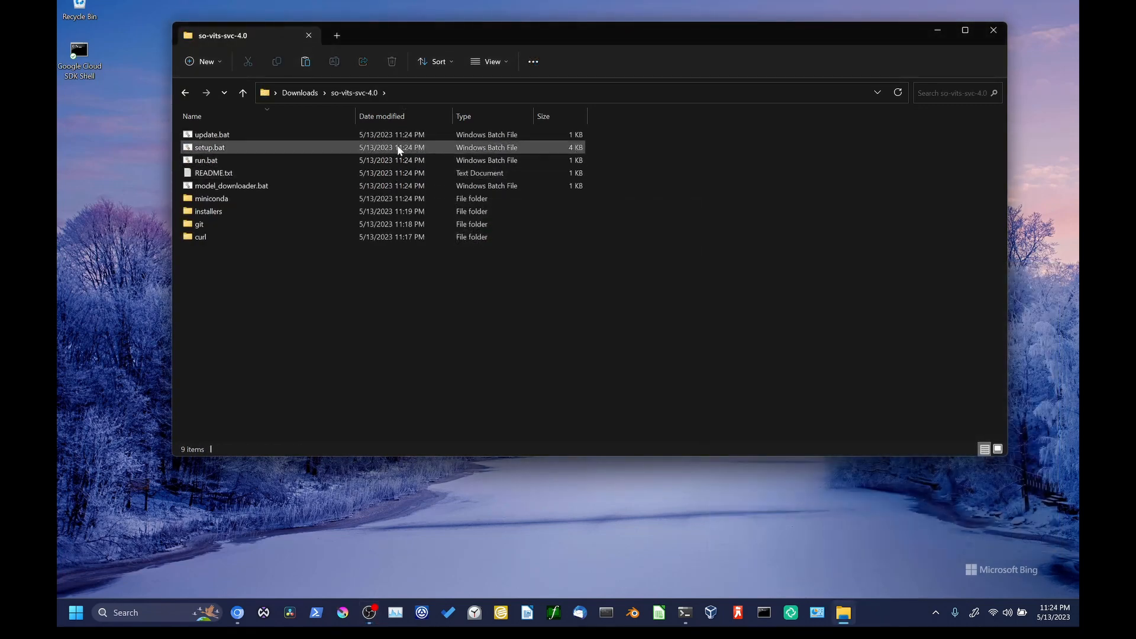
# - Launch setup.bat from the so-vits-svc-4.0 folder, dismissing the unrecognized-app warning
pyautogui.click(210, 147)
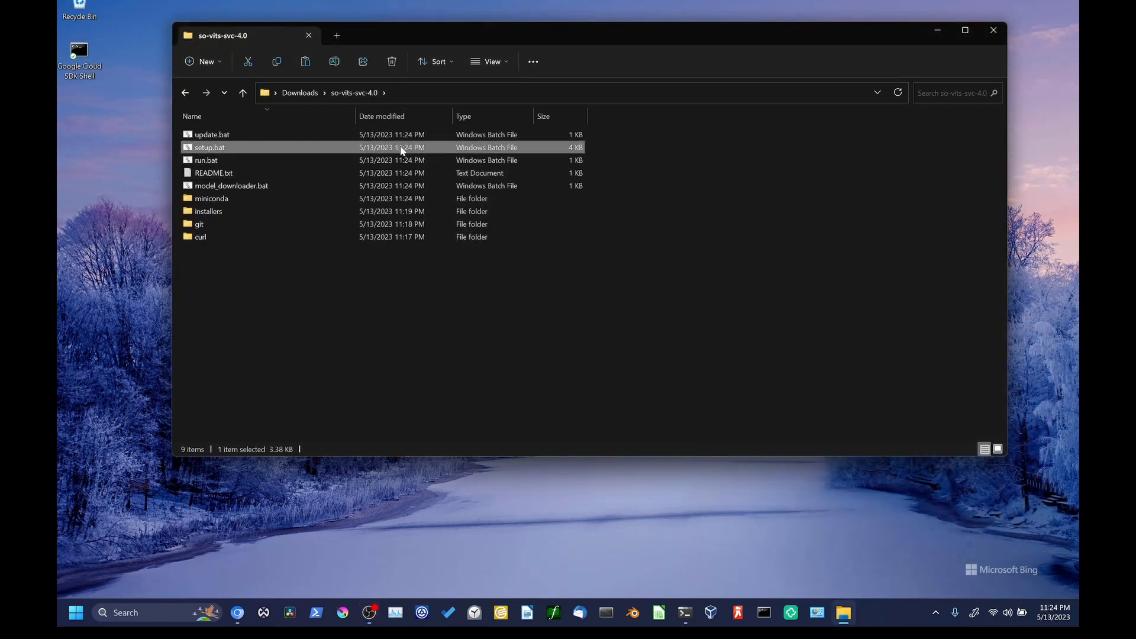
pyautogui.doubleClick(210, 147)
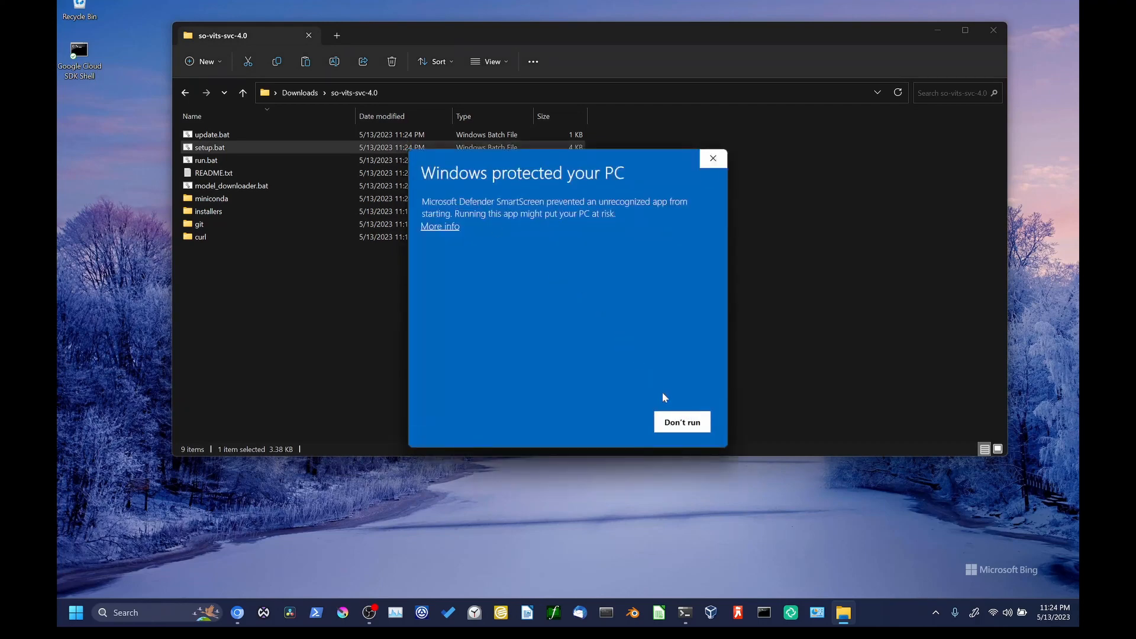
pyautogui.click(682, 421)
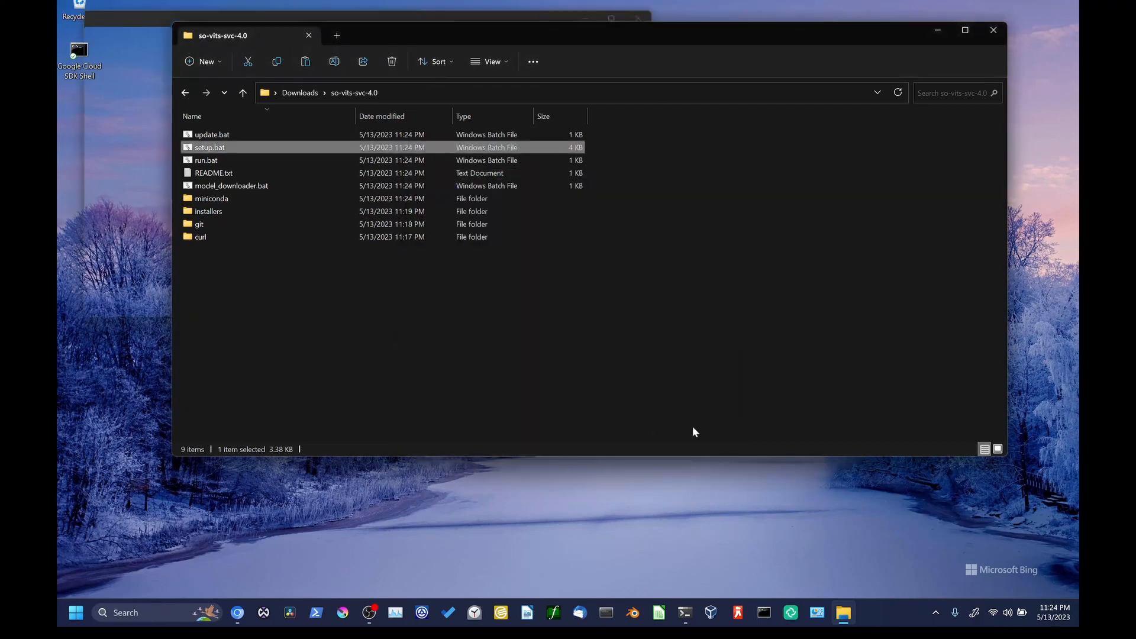
pyautogui.doubleClick(210, 147)
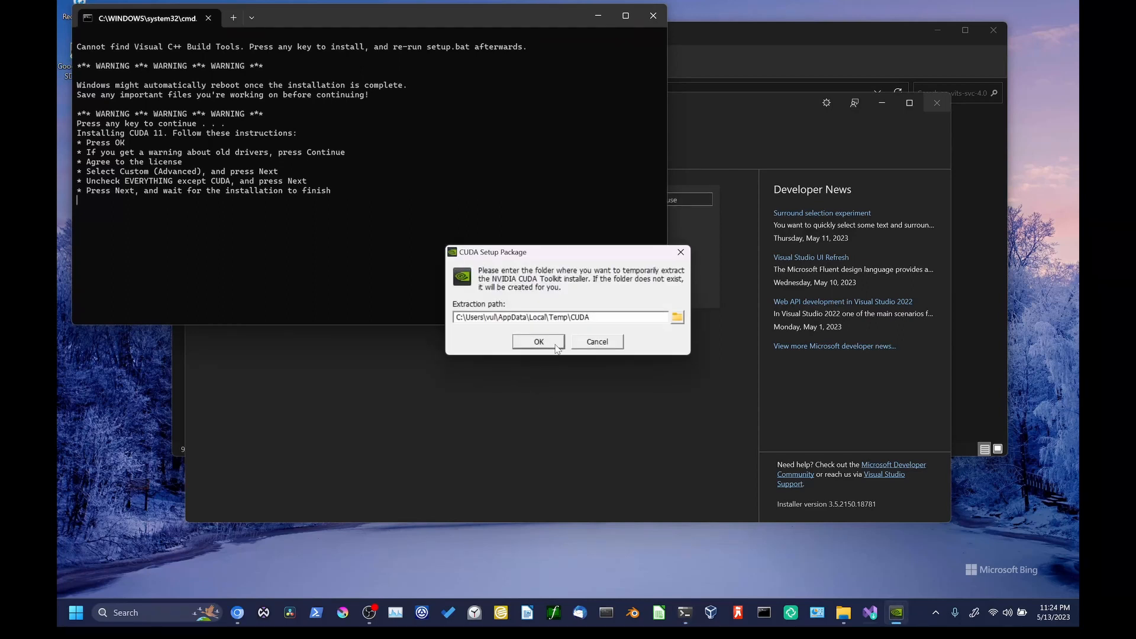
# - Accept the CUDA 11.4 extraction folder, choose Custom install and continue without Visual Studio integration
pyautogui.click(538, 341)
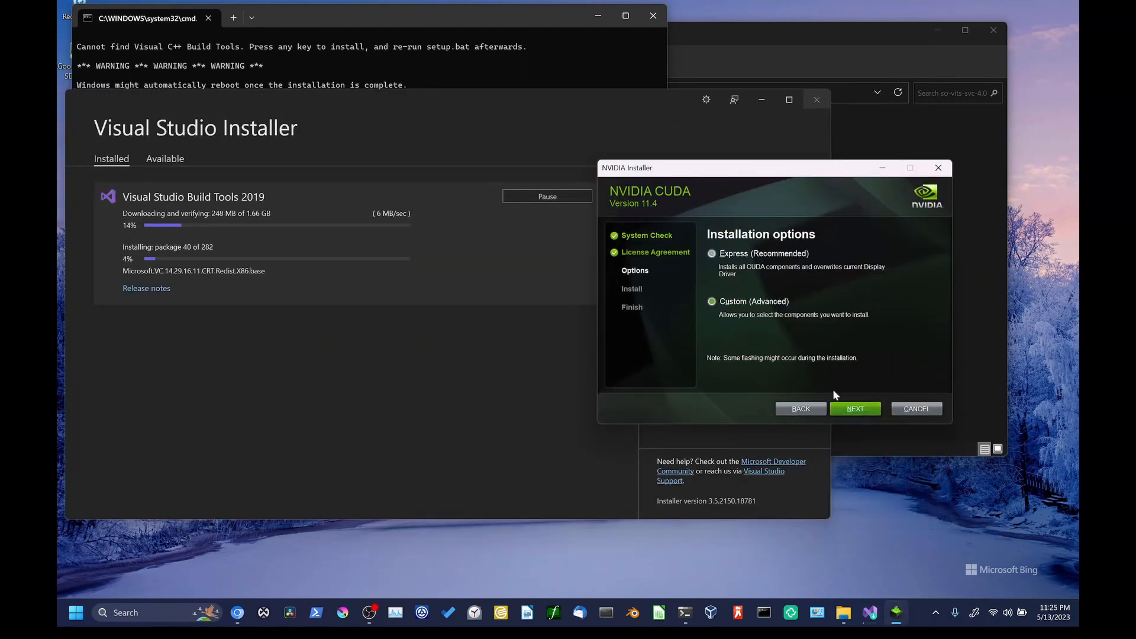
pyautogui.click(711, 302)
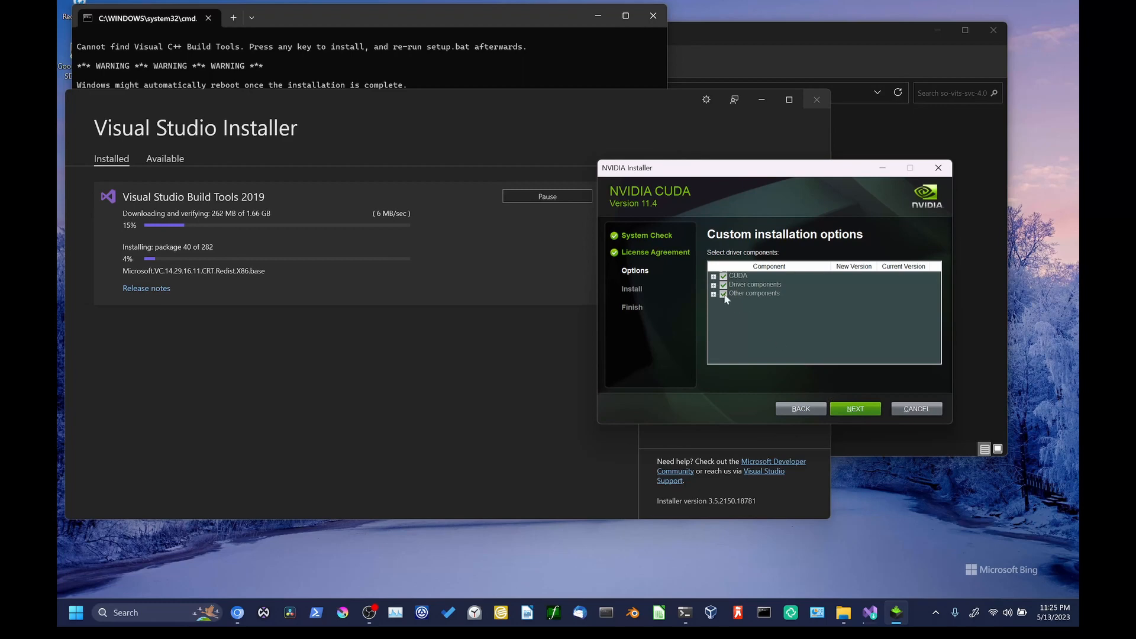
pyautogui.click(713, 275)
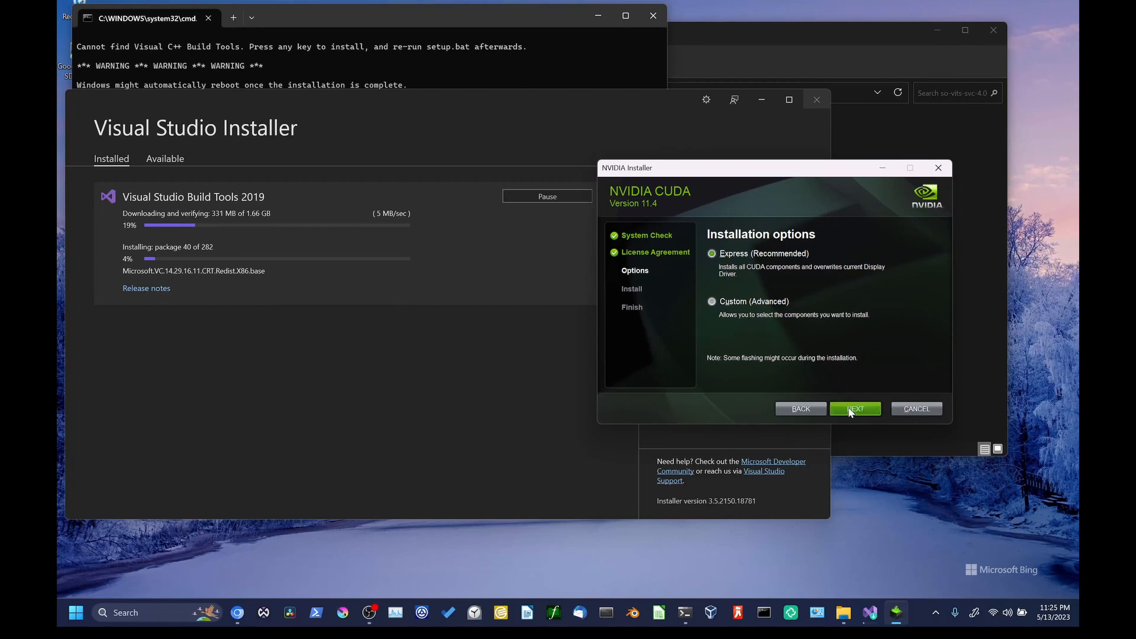
pyautogui.click(855, 408)
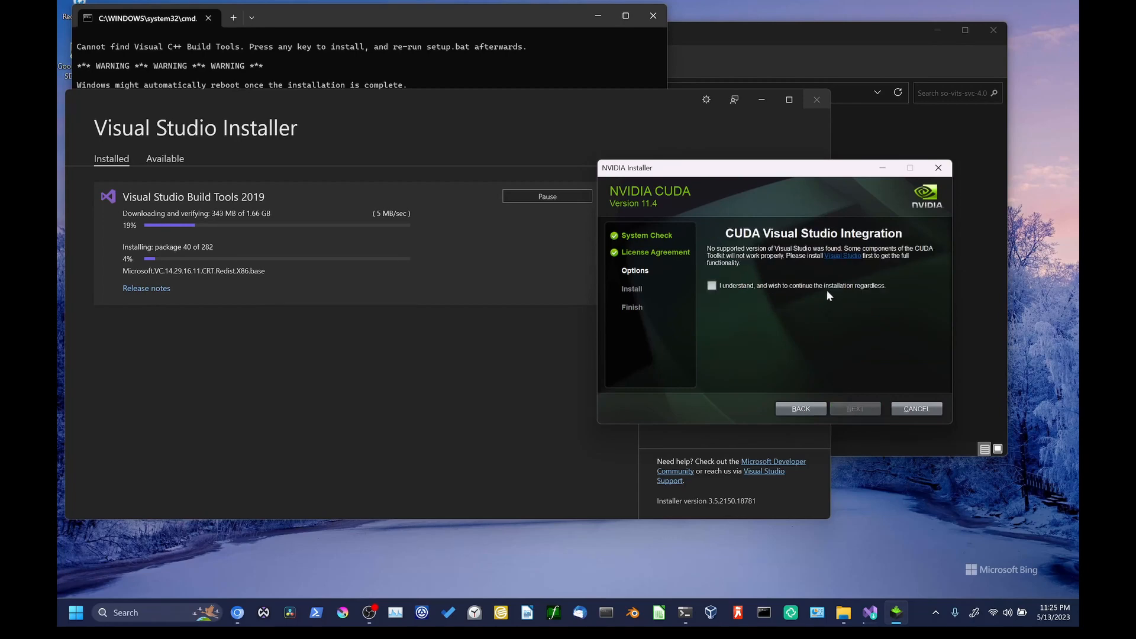
pyautogui.moveTo(834, 292)
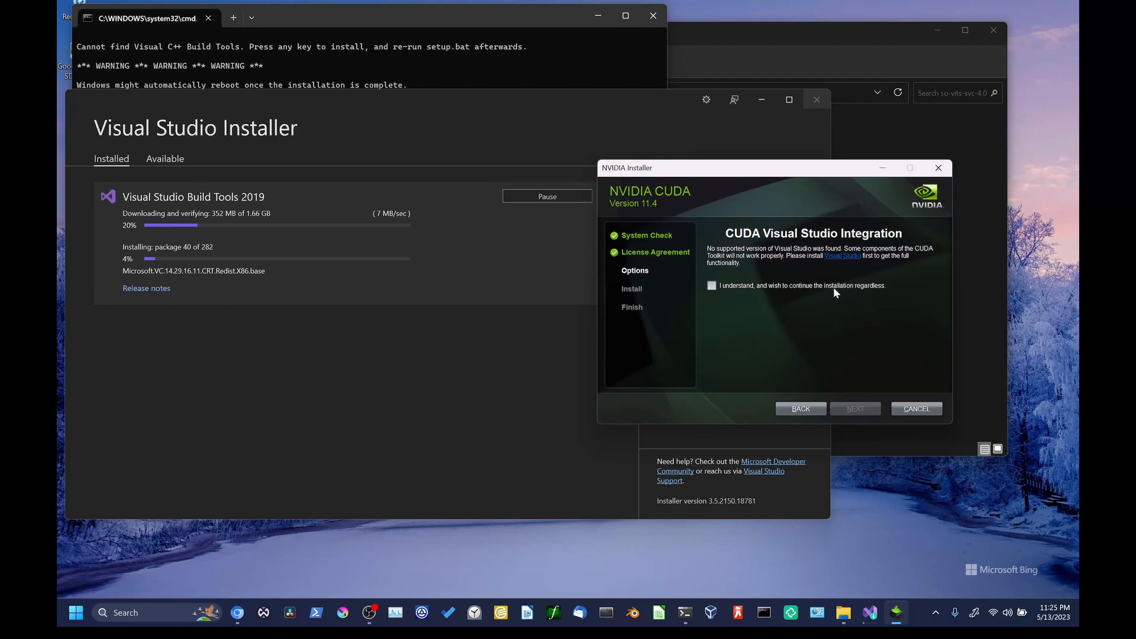
pyautogui.click(712, 285)
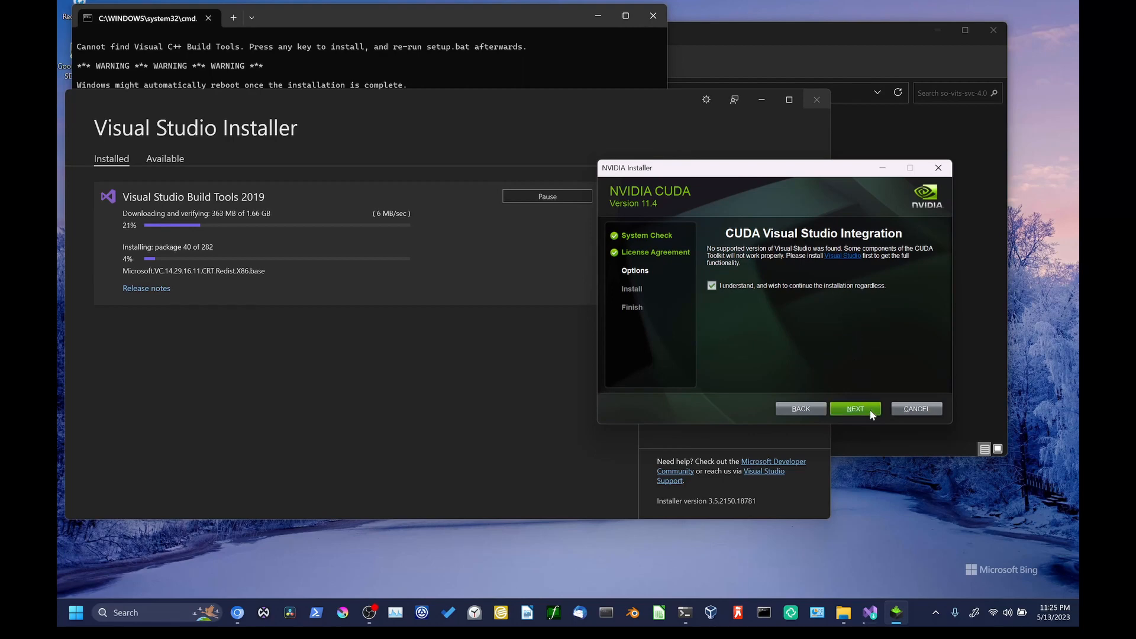
pyautogui.click(855, 409)
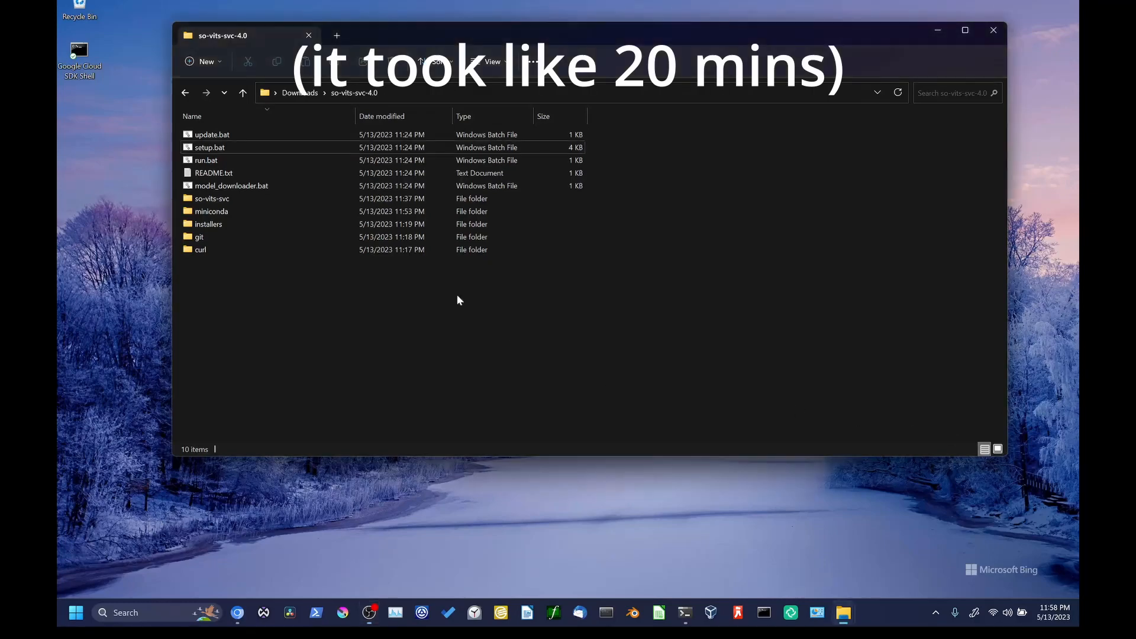
# - Launch run.bat and allow it past the SmartScreen warning via More info and Run anyway
pyautogui.doubleClick(206, 160)
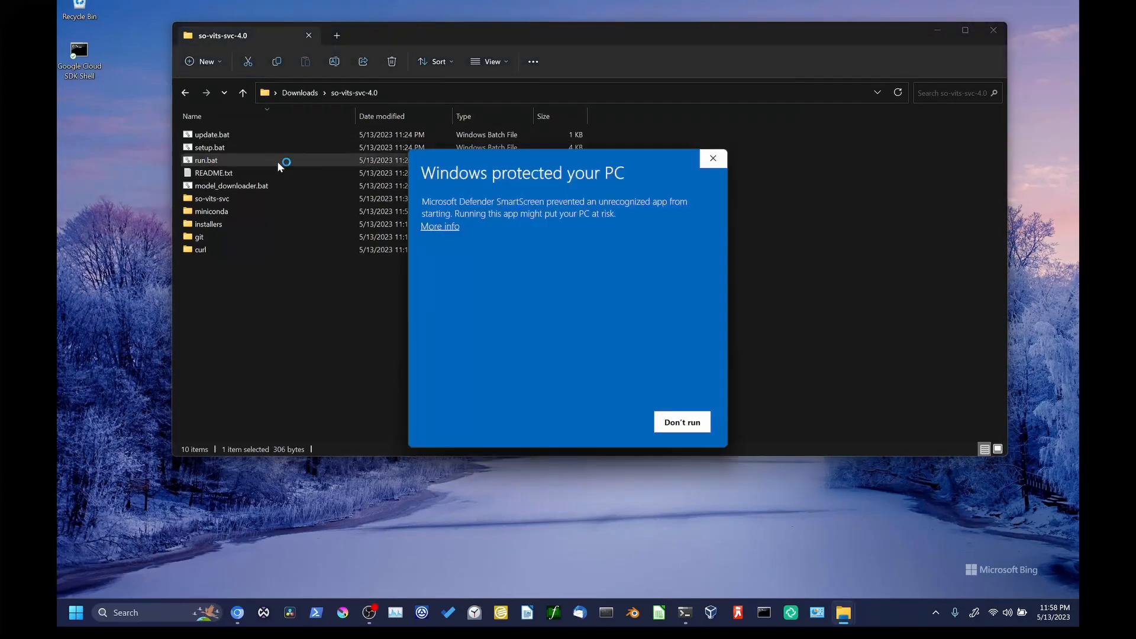
pyautogui.click(439, 226)
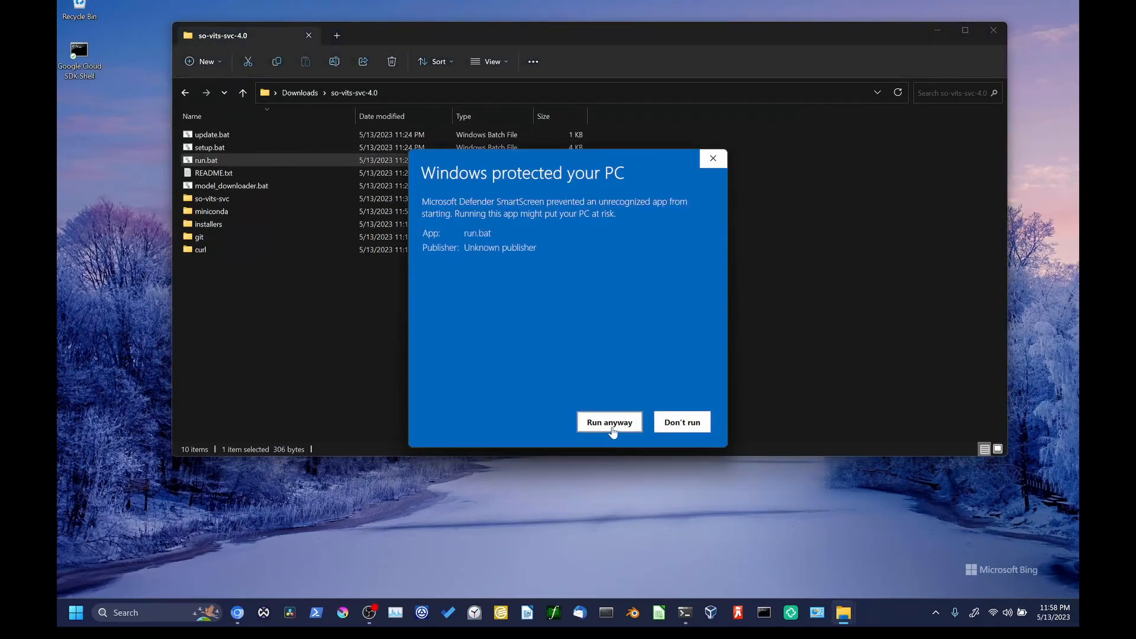
pyautogui.click(609, 422)
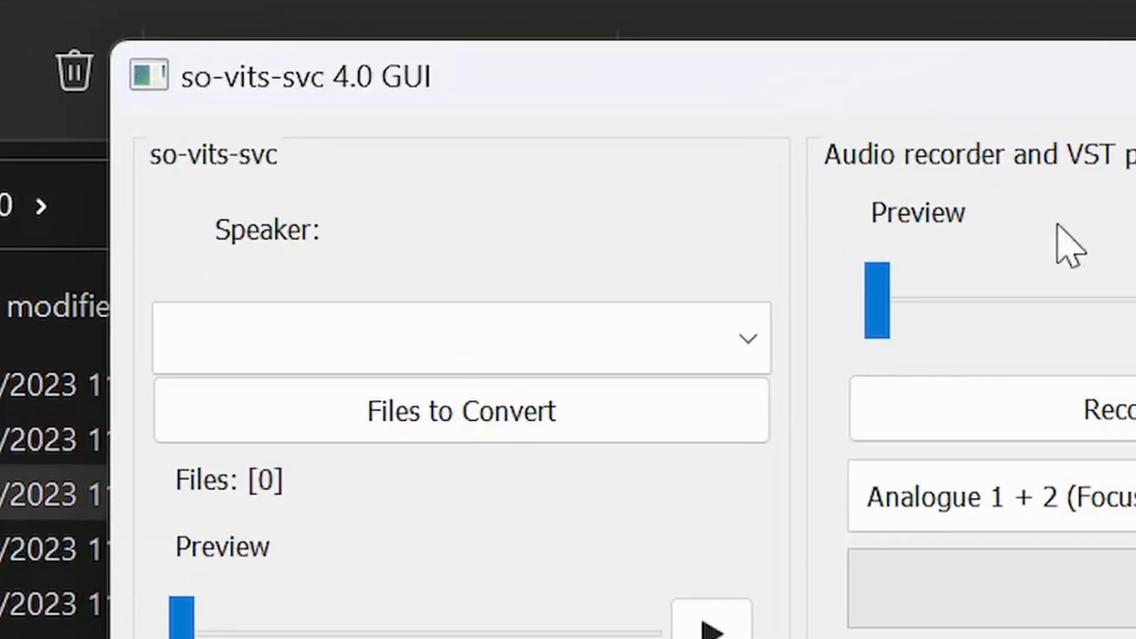
pyautogui.moveTo(1127, 297)
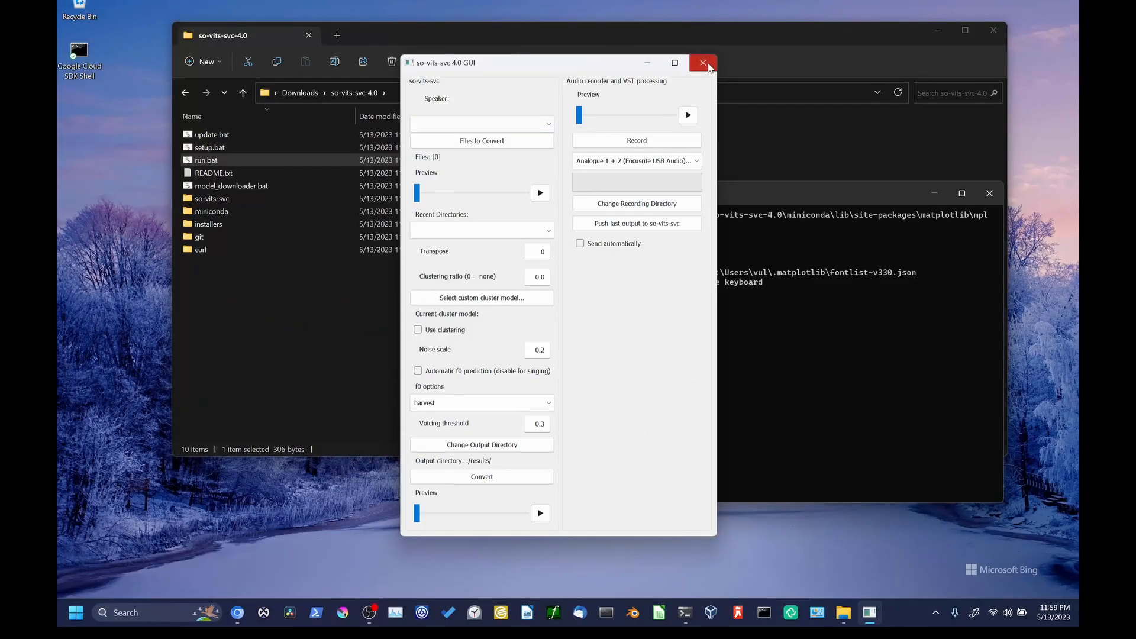
# - Close the empty so-vits-svc 4.0 GUI window that lists no speakers
pyautogui.click(702, 62)
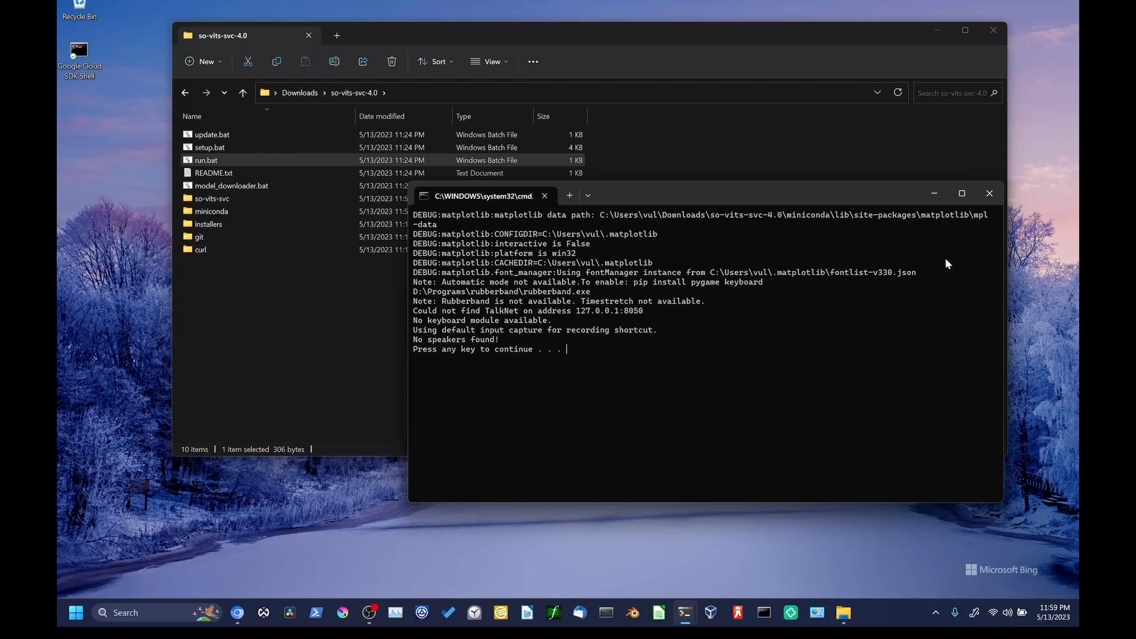
# - Launch model_downloader.bat with manager-core as credential helper and tick Applejack (singing) to install
pyautogui.doubleClick(231, 185)
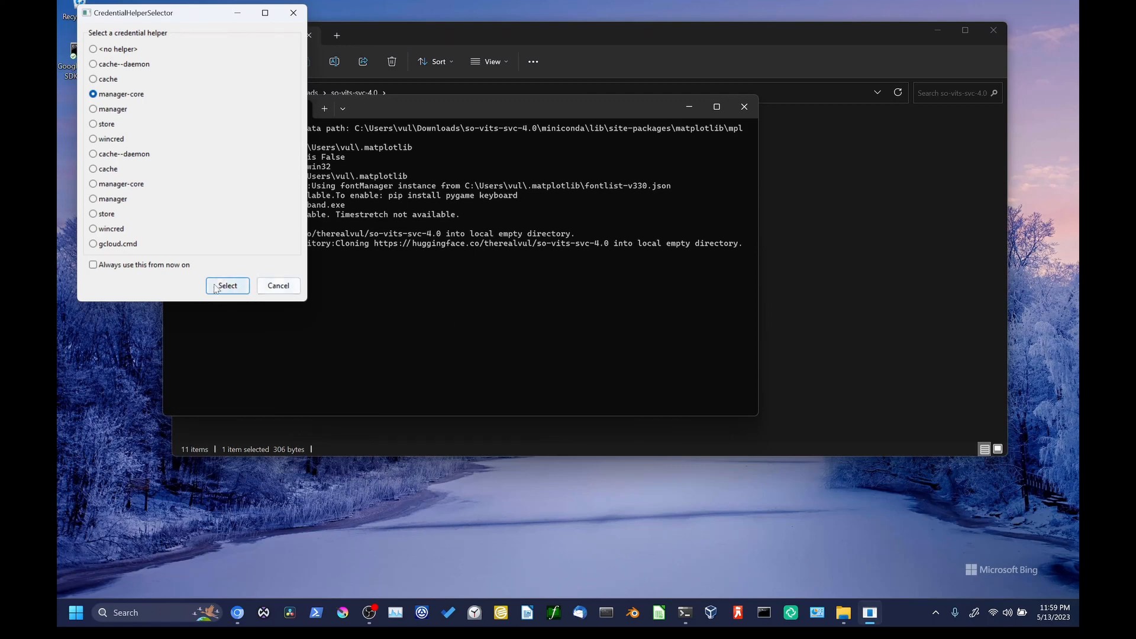
pyautogui.click(227, 286)
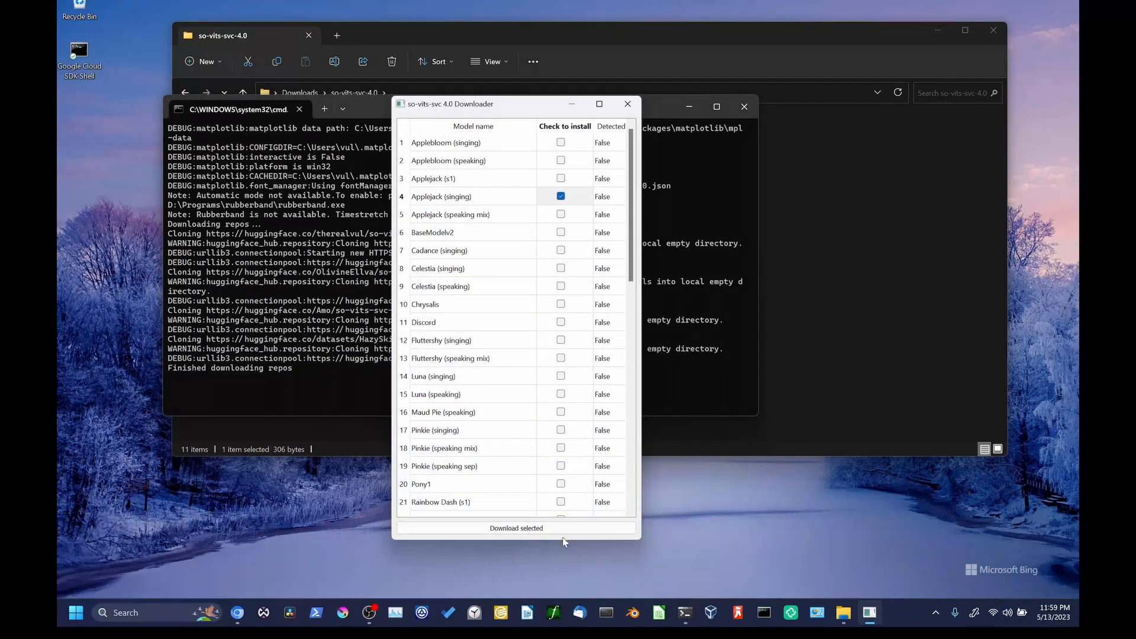
pyautogui.scroll(-3)
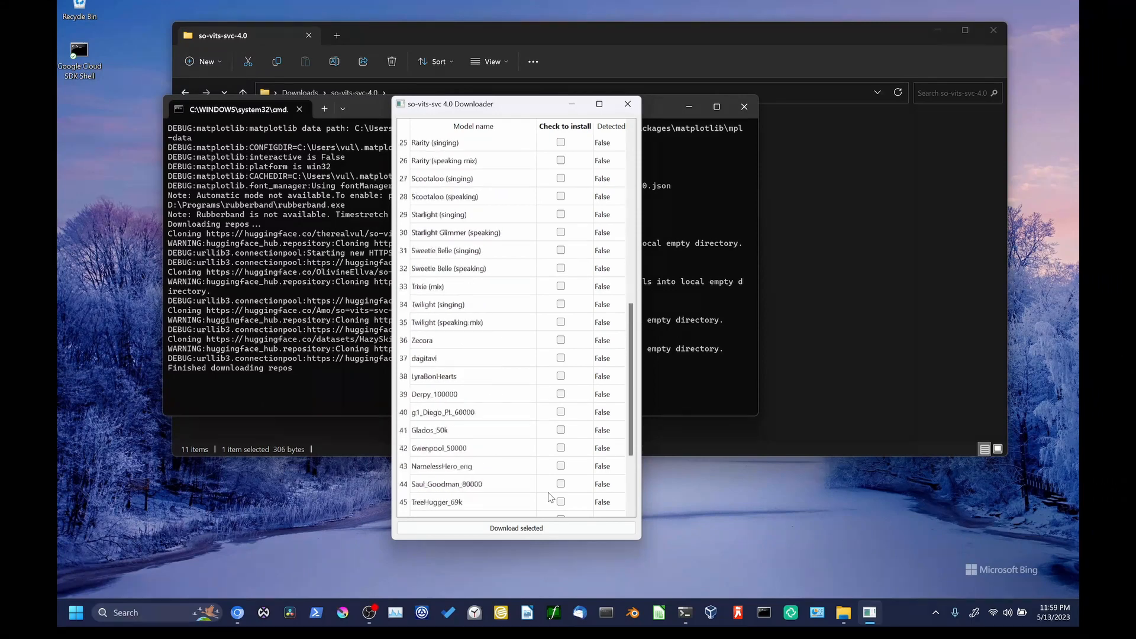
pyautogui.click(516, 528)
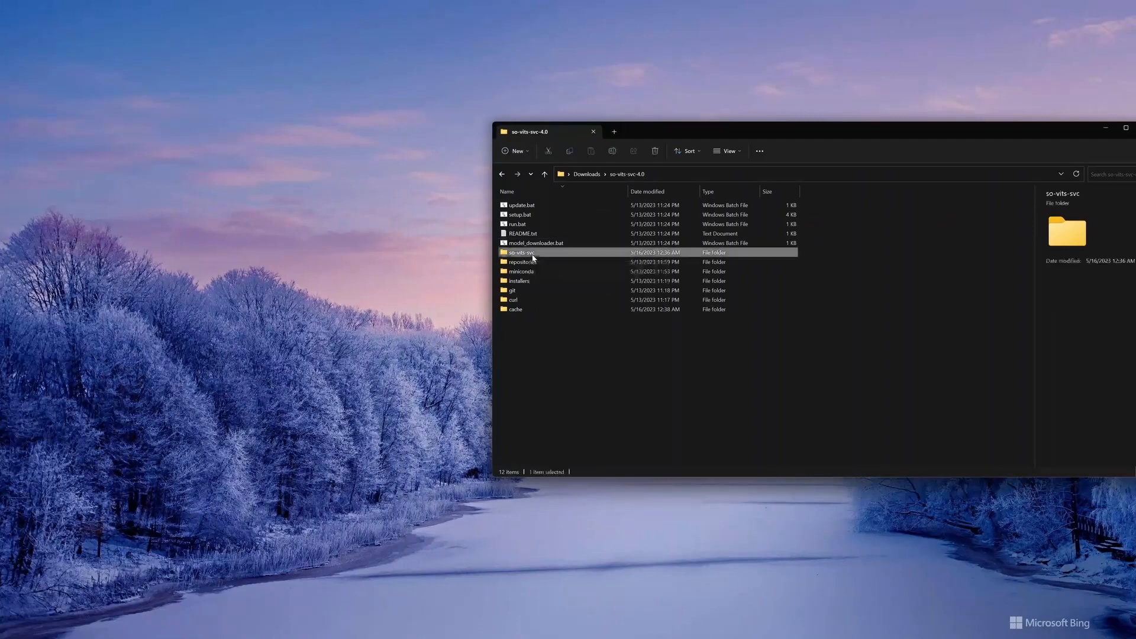
# - Browse into the Rainbow Dash (singing) and then the Applejack (singing) model folders
pyautogui.doubleClick(522, 252)
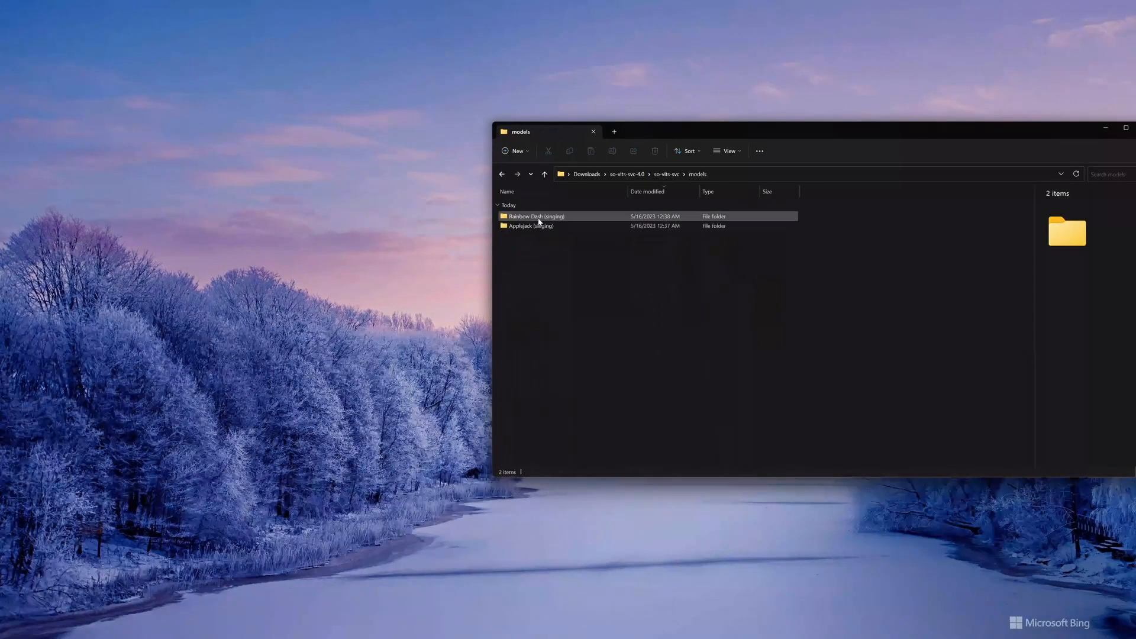
pyautogui.doubleClick(535, 216)
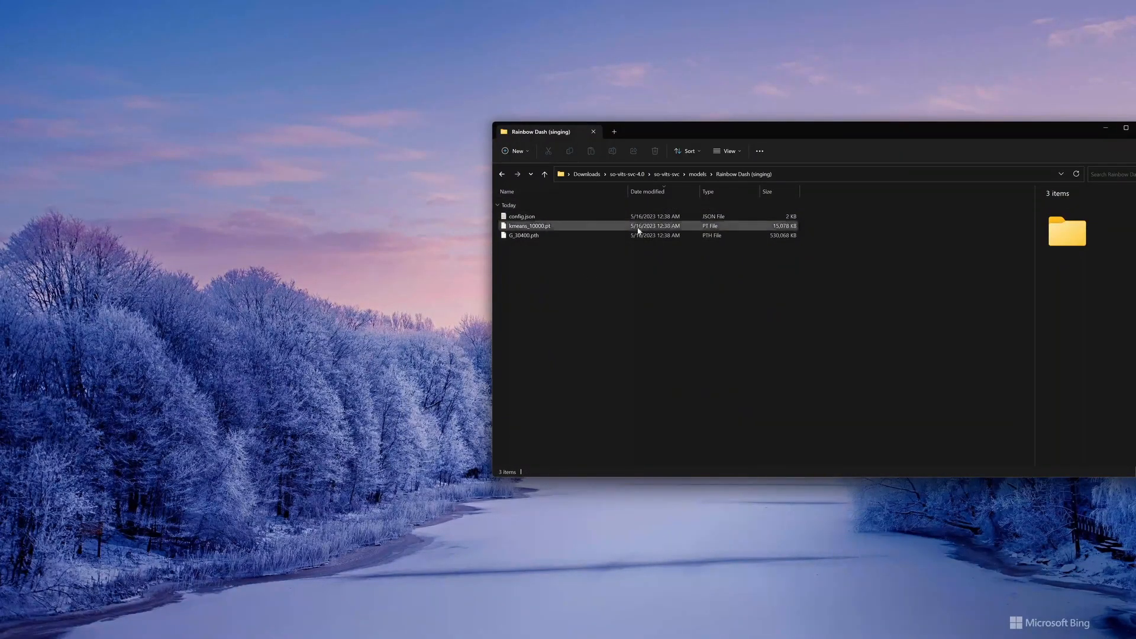
pyautogui.click(544, 174)
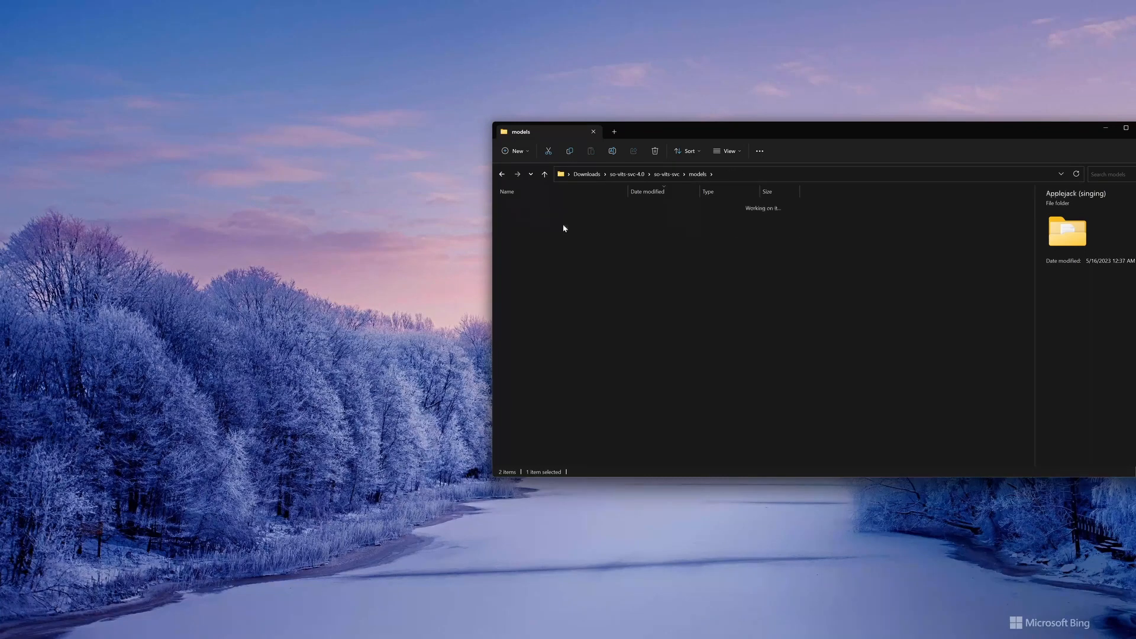
pyautogui.doubleClick(1068, 232)
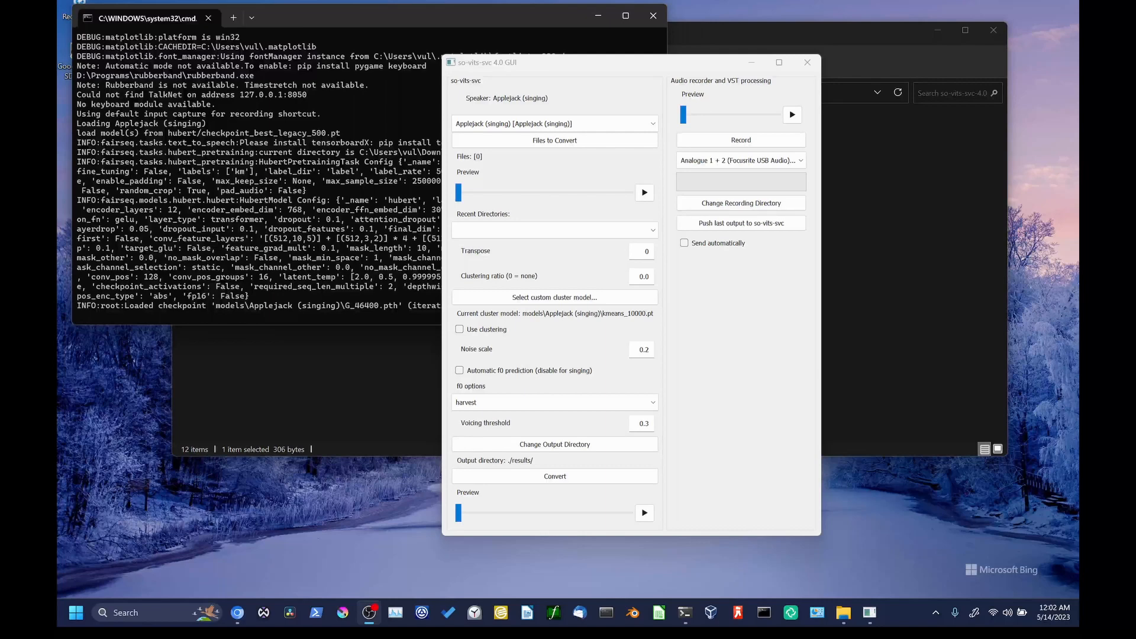
# - Record a short voice clip and push it to so-vits-svc as the file to convert
pyautogui.click(740, 140)
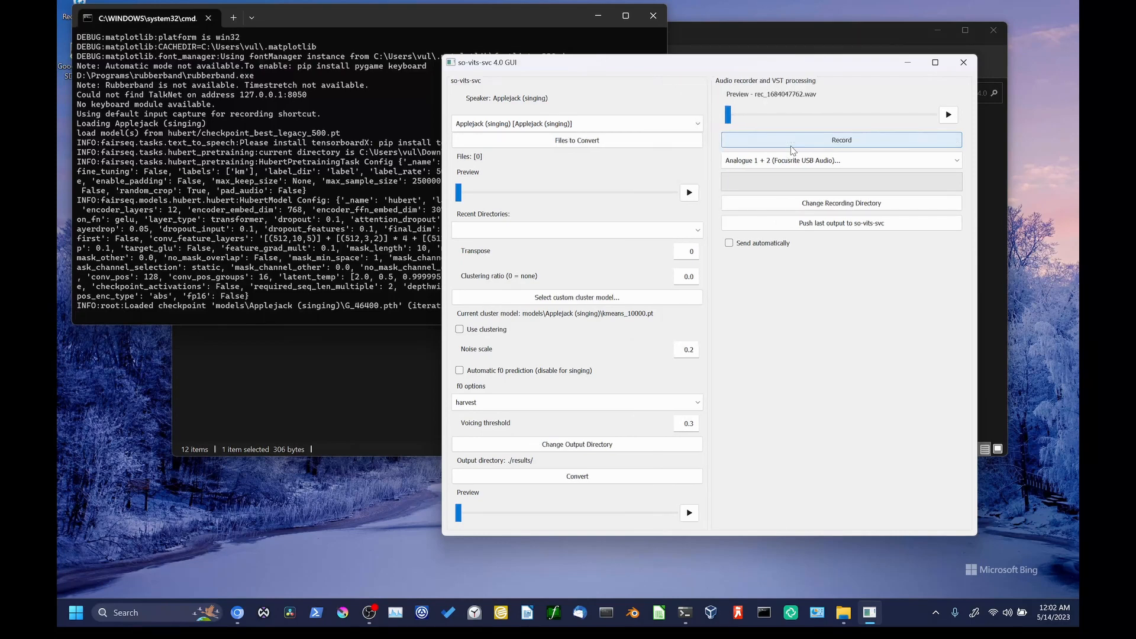
pyautogui.click(948, 115)
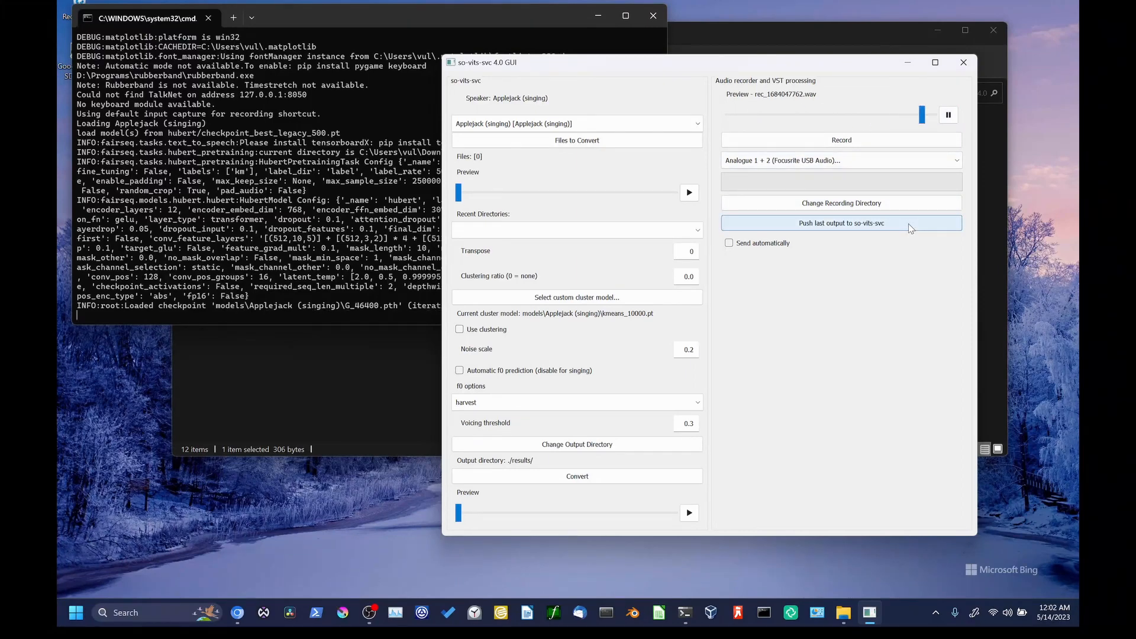
pyautogui.click(842, 222)
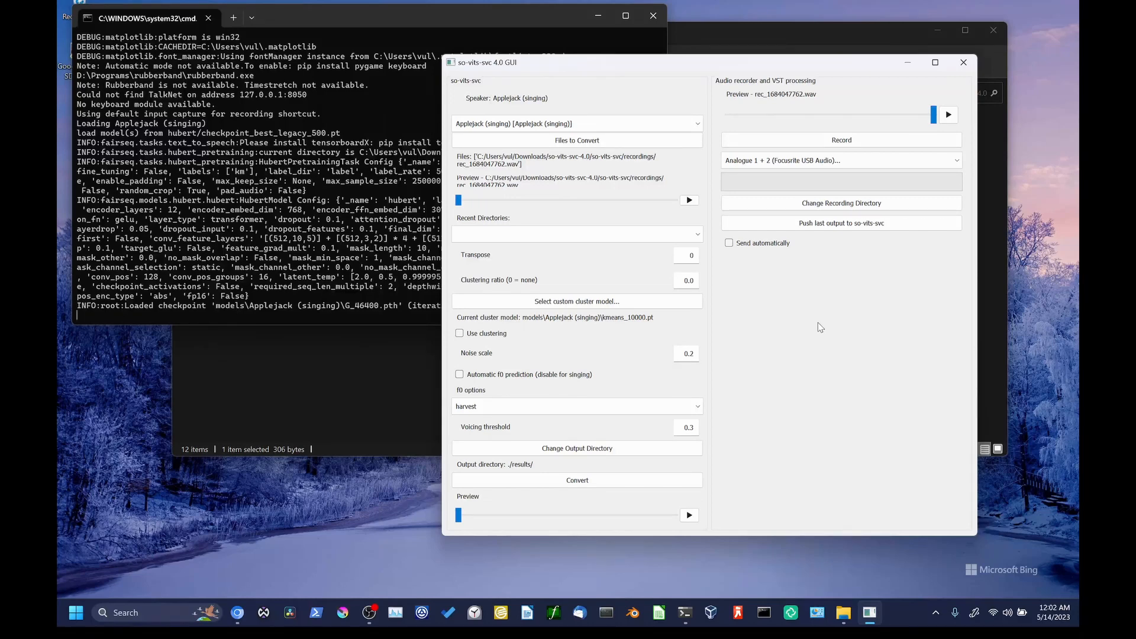
# - Convert the recorded wav with Applejack (singing) at transpose 12 and preview the result
pyautogui.write('12')
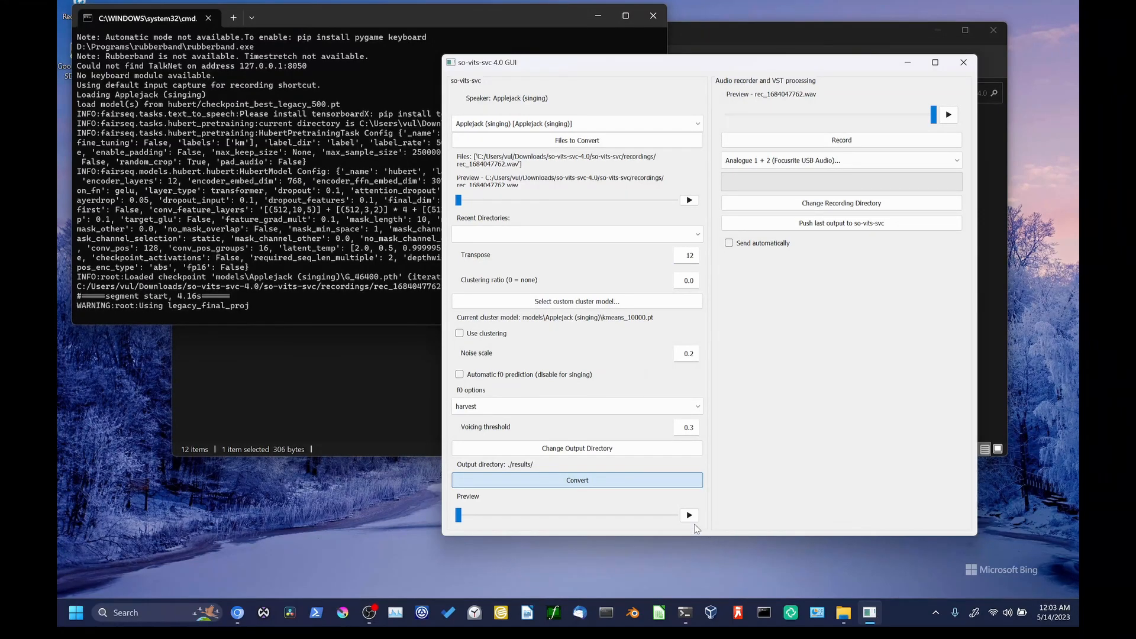
pyautogui.click(576, 479)
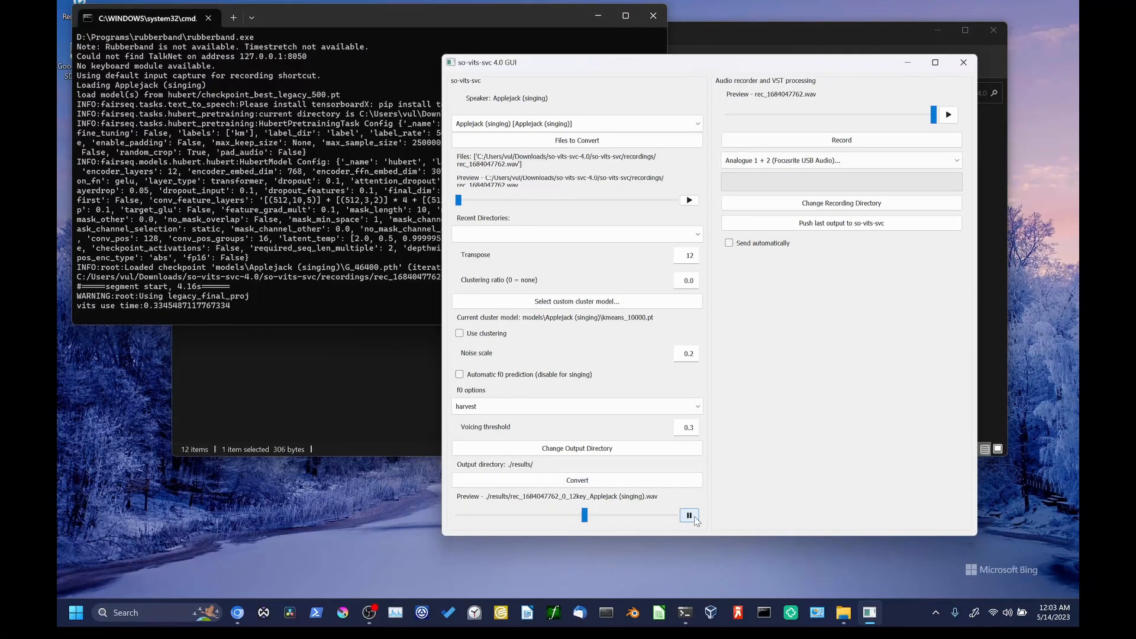
pyautogui.click(689, 515)
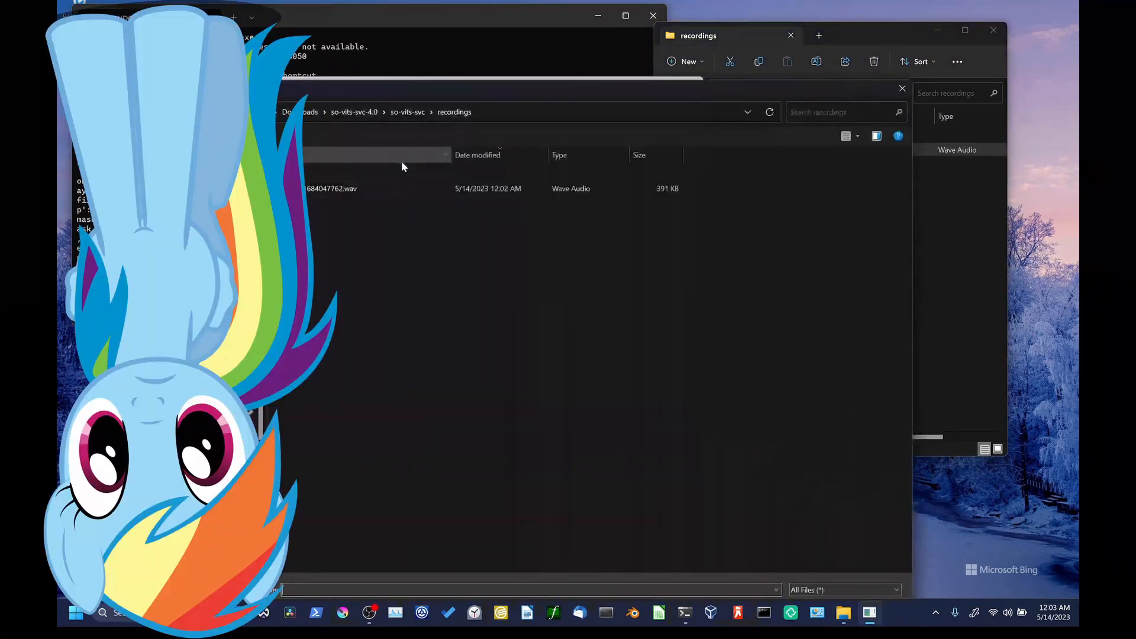
pyautogui.click(331, 189)
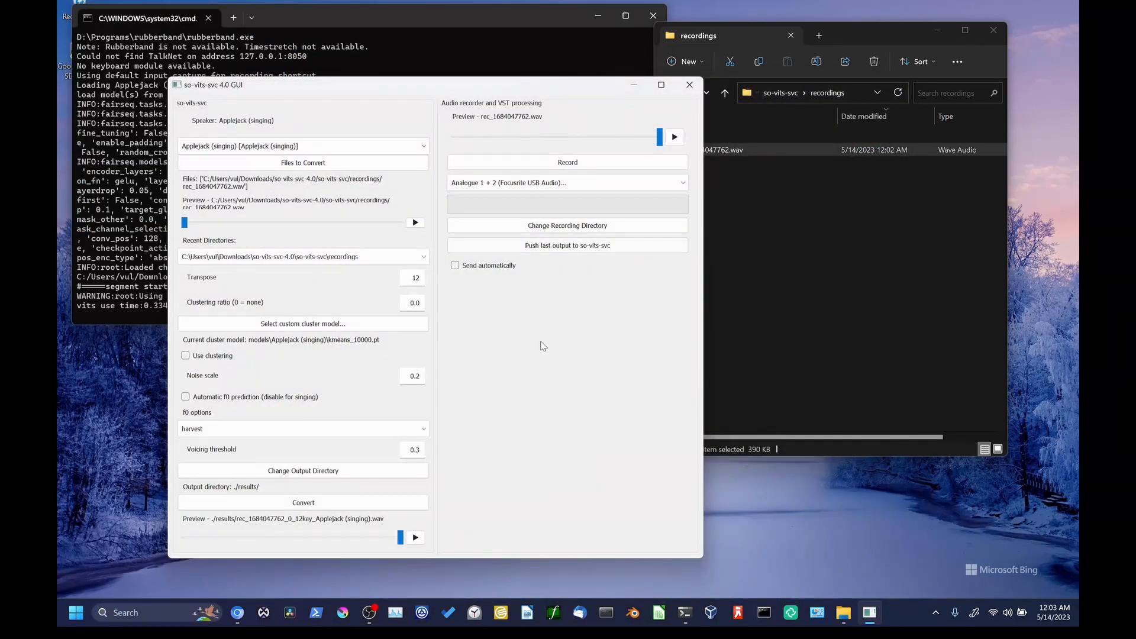
pyautogui.moveTo(522, 334)
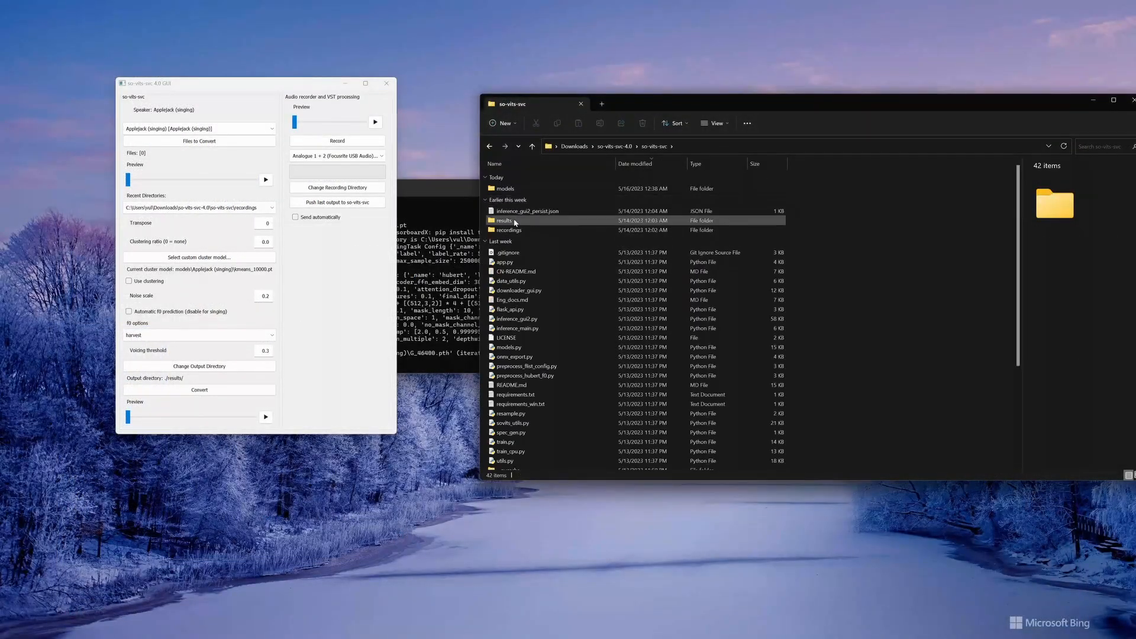
# - Select the converted Applejack wav inside the results folder
pyautogui.doubleClick(503, 221)
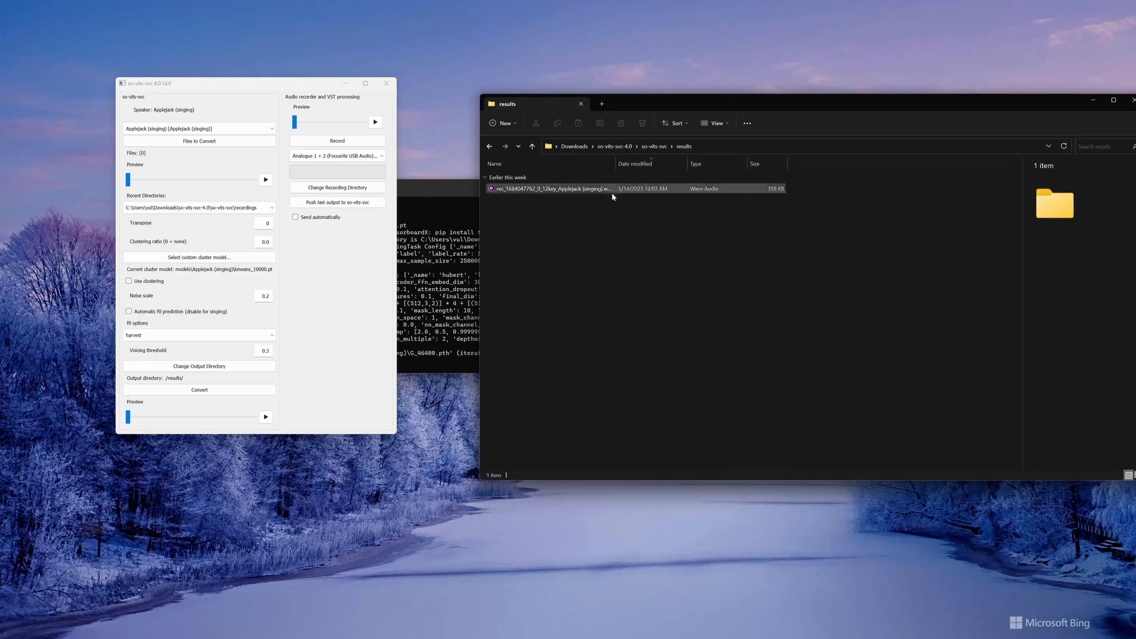
pyautogui.click(199, 389)
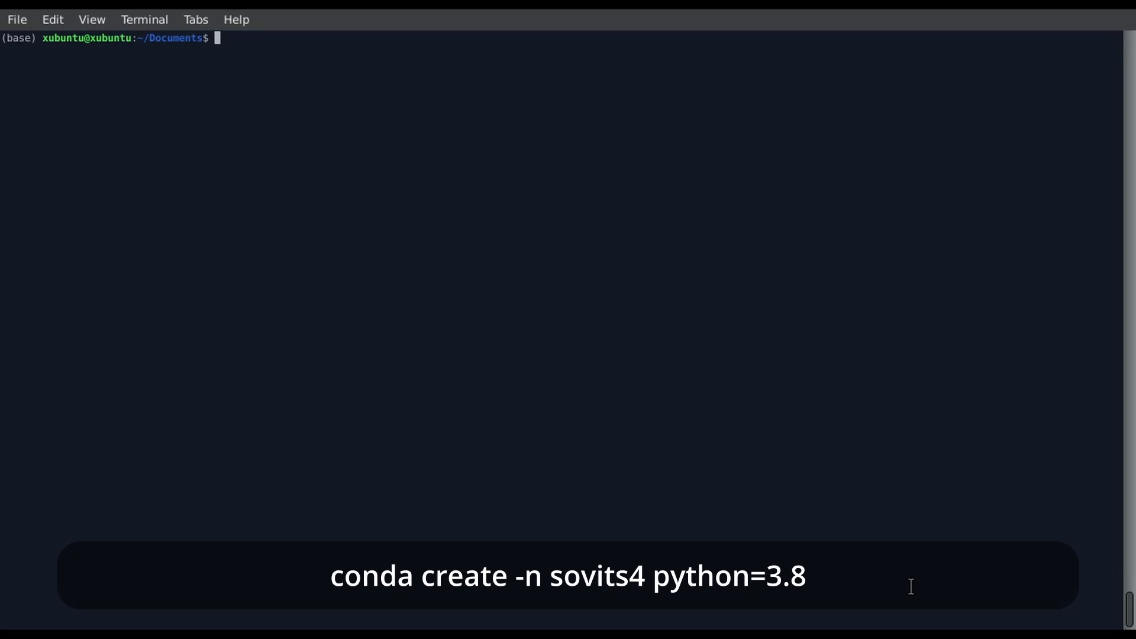
# - Run conda create -n sovits4 python==3.8 to create the environment
pyautogui.write('conda create -n so')
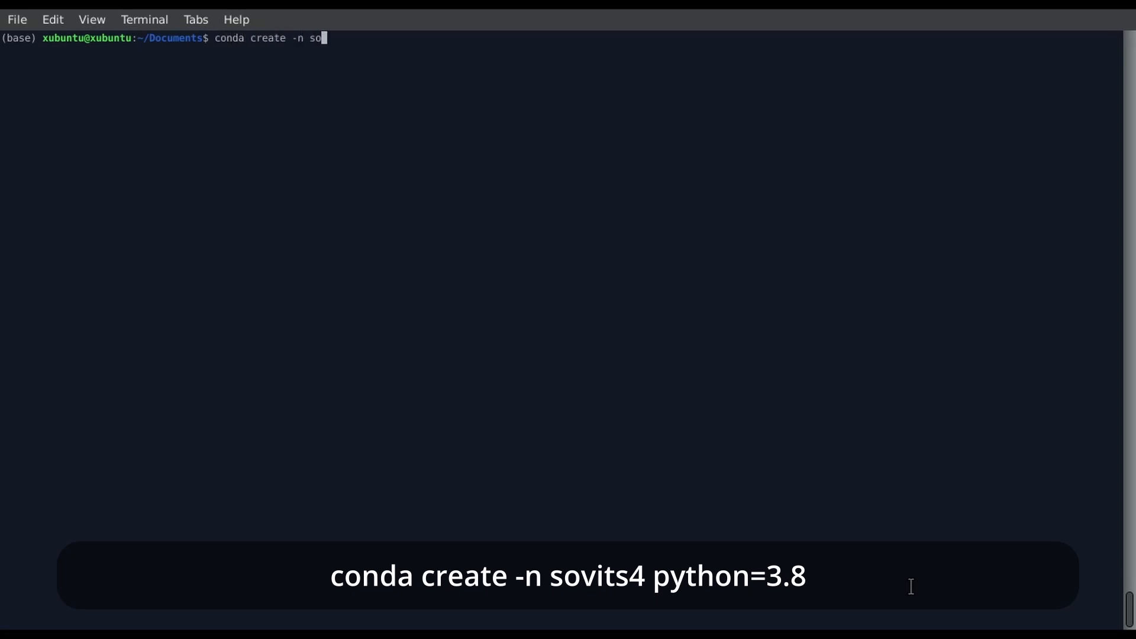
pyautogui.write('vits4 python==3.8')
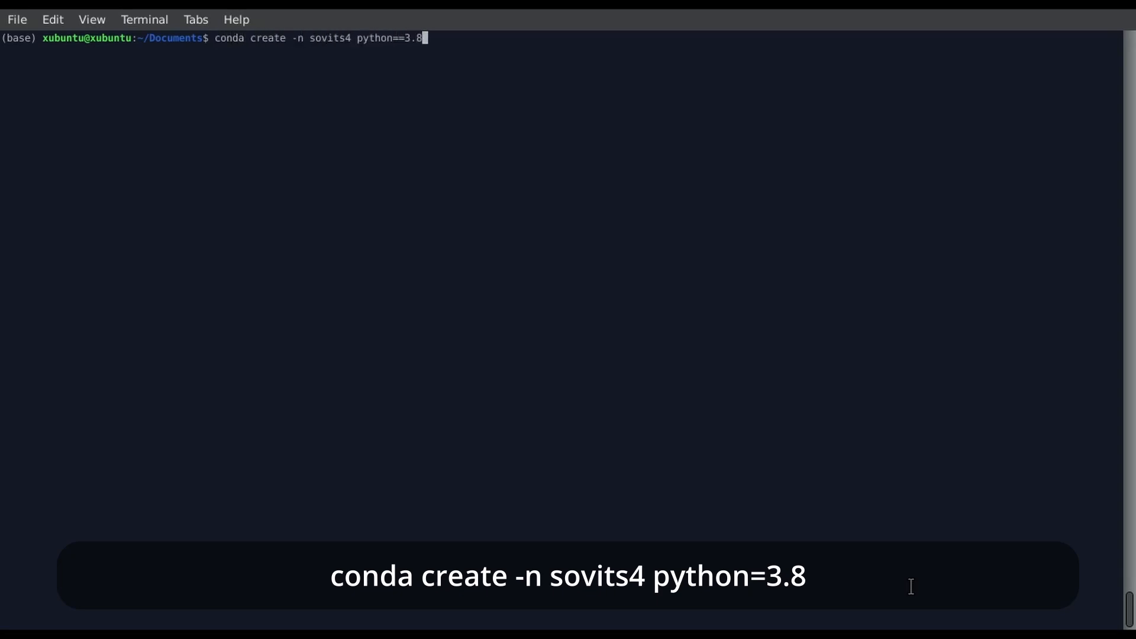
pyautogui.press('Return')
pyautogui.write('conda activate sovits4')
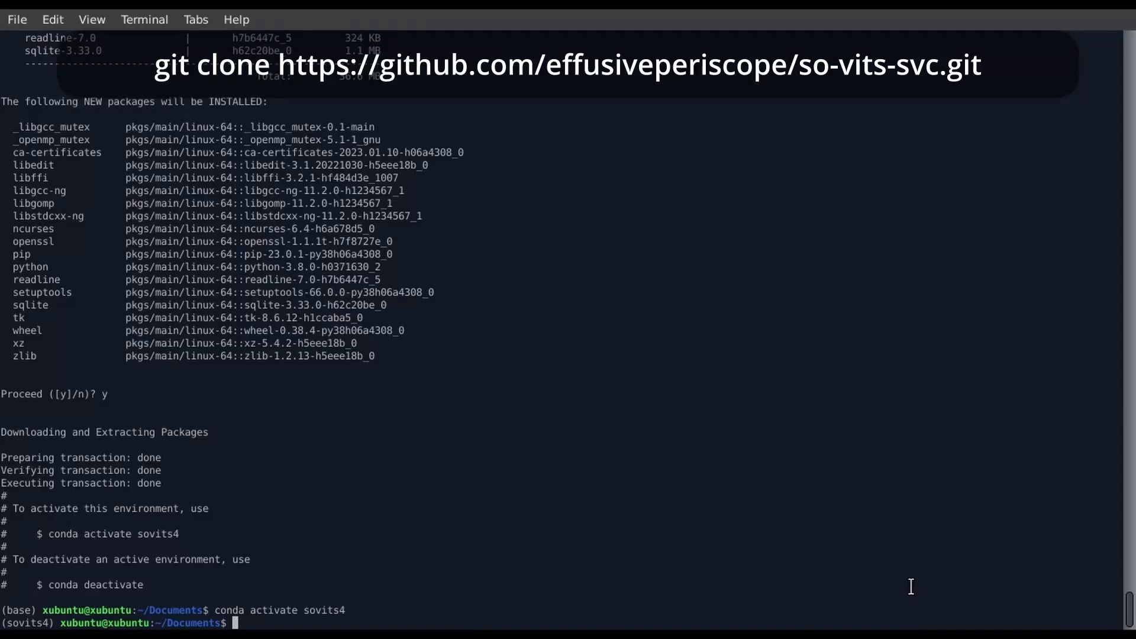
# - Git clone so-vits-svc and pip install requirements.txt with the PyTorch cu114 extra index URL
pyautogui.write('git clone https://github.com/effusiveperiscope/so-vits-svc.git')
pyautogui.write('cd so-vits-svc/')
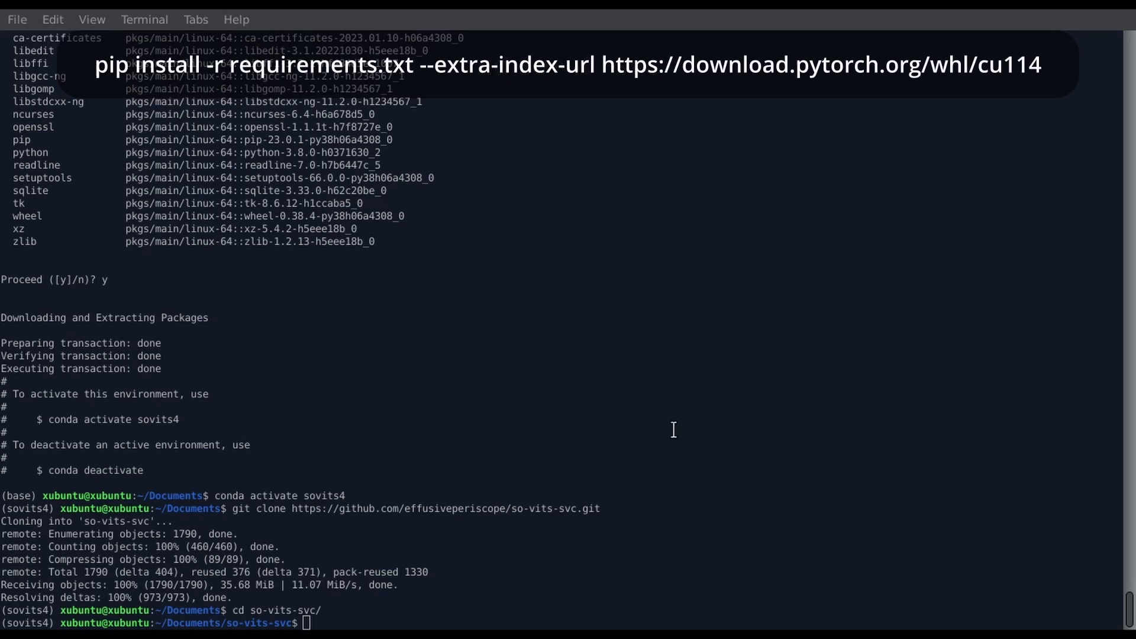
pyautogui.write('pip install -r requirements.txt --extra-index-url https://download.pytorch.org/whl/cu114')
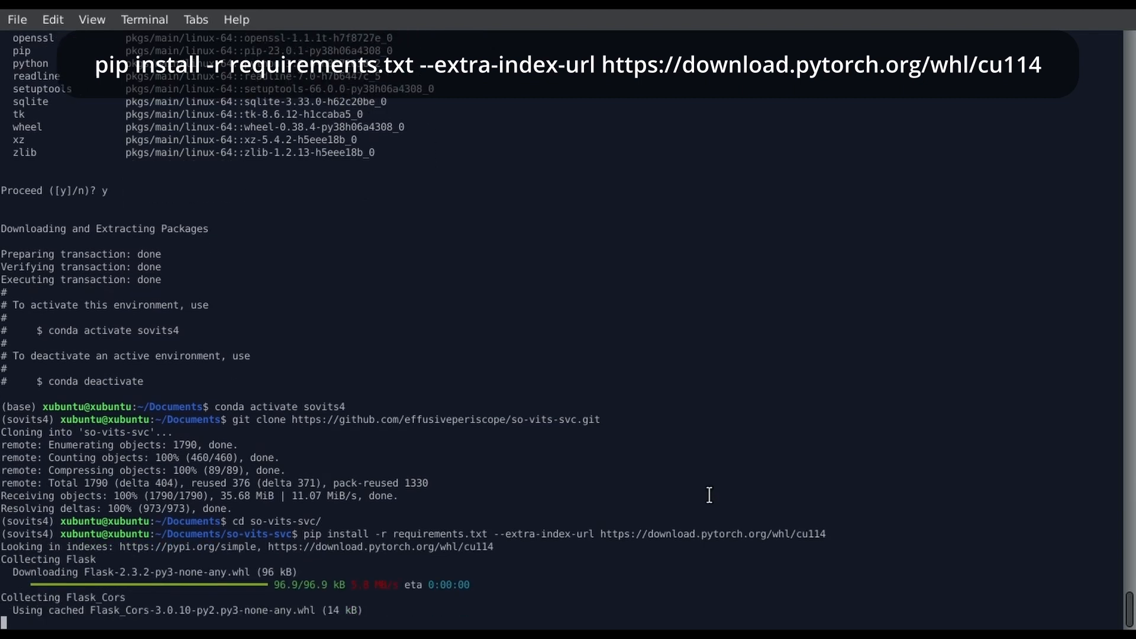
pyautogui.scroll(-3)
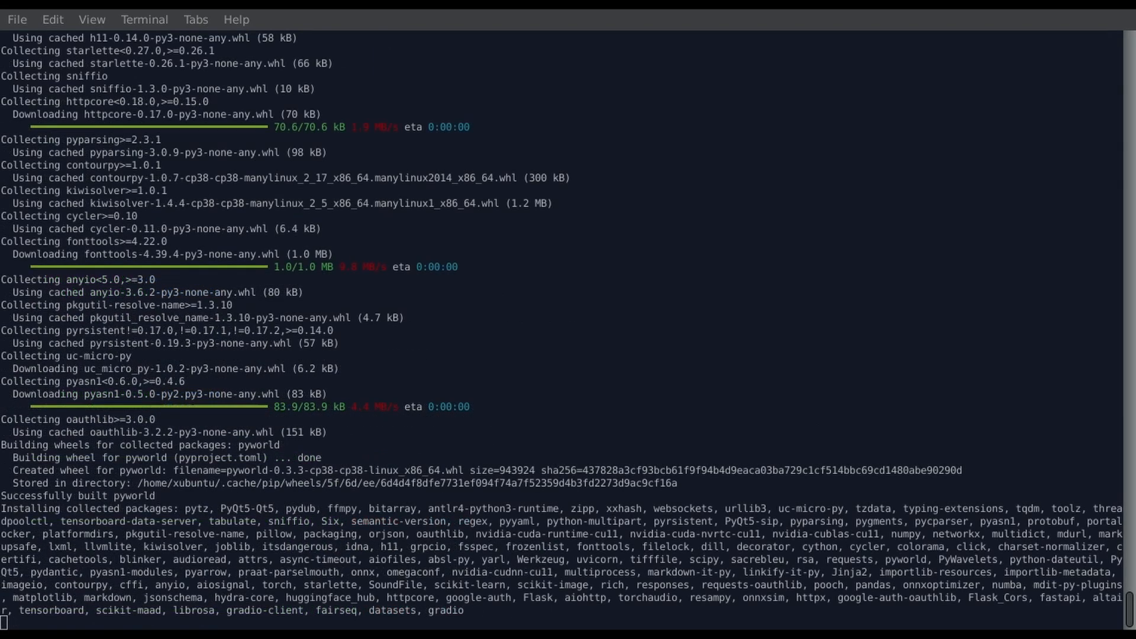
pyautogui.scroll(-3)
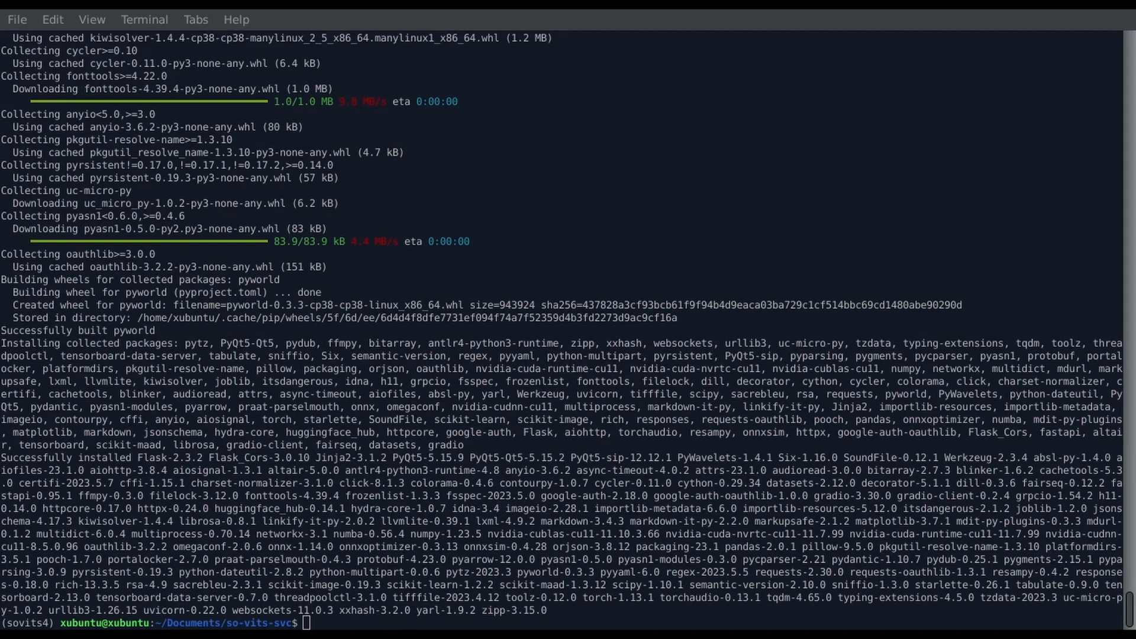
pyautogui.moveTo(1124, 583)
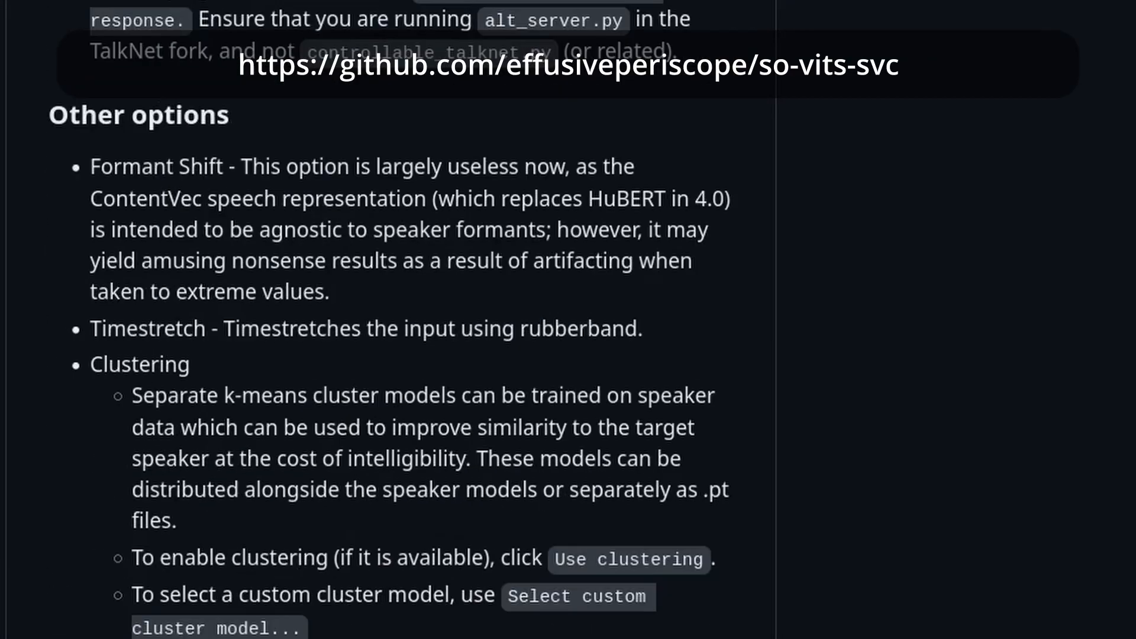
pyautogui.scroll(-3)
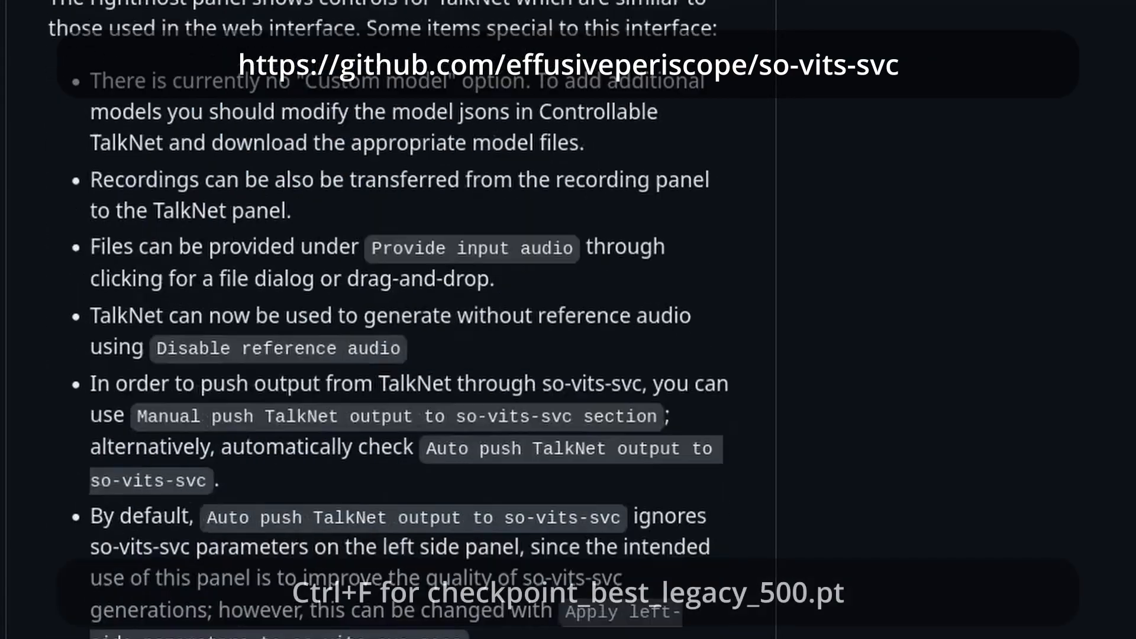
pyautogui.scroll(-3)
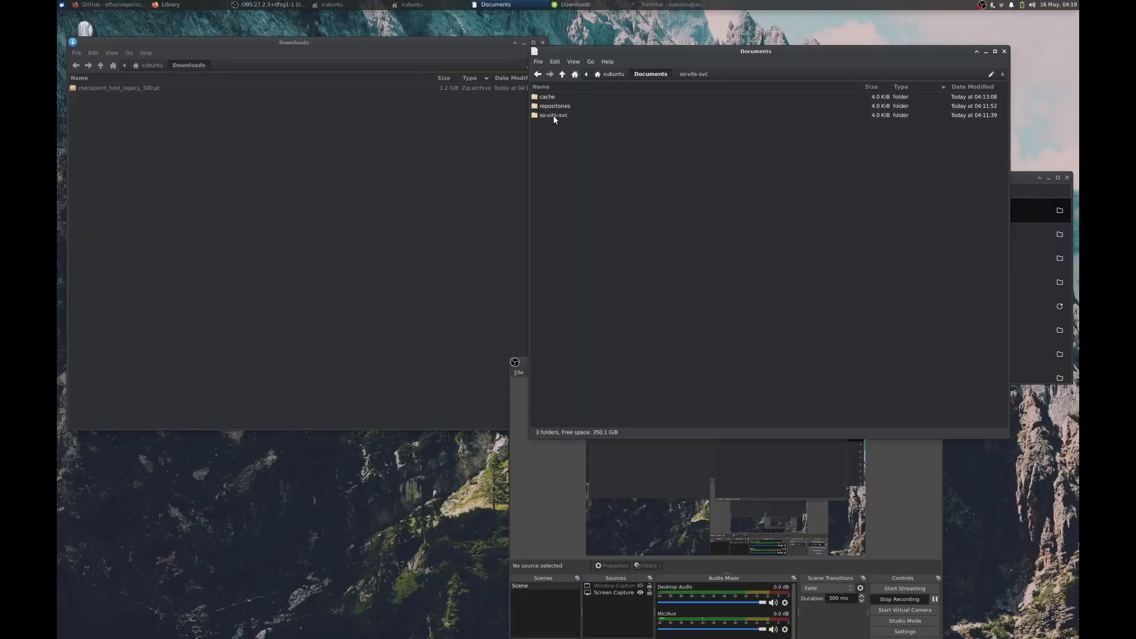
# - Enter the cloned so-vits-svc project folder in Documents
pyautogui.doubleClick(553, 115)
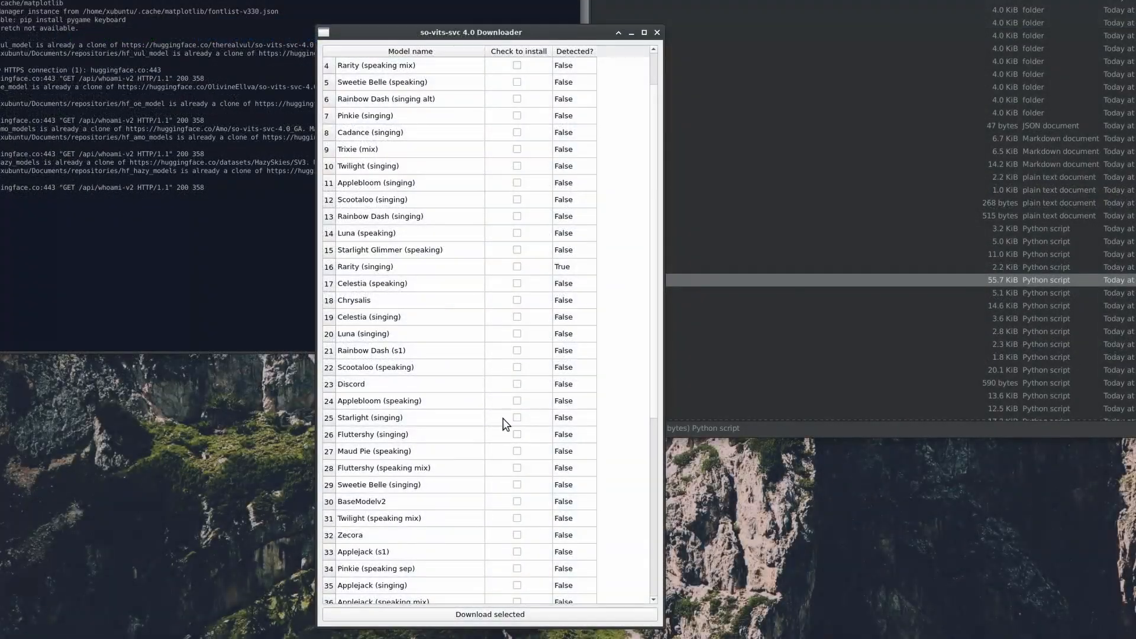
pyautogui.moveTo(515, 443)
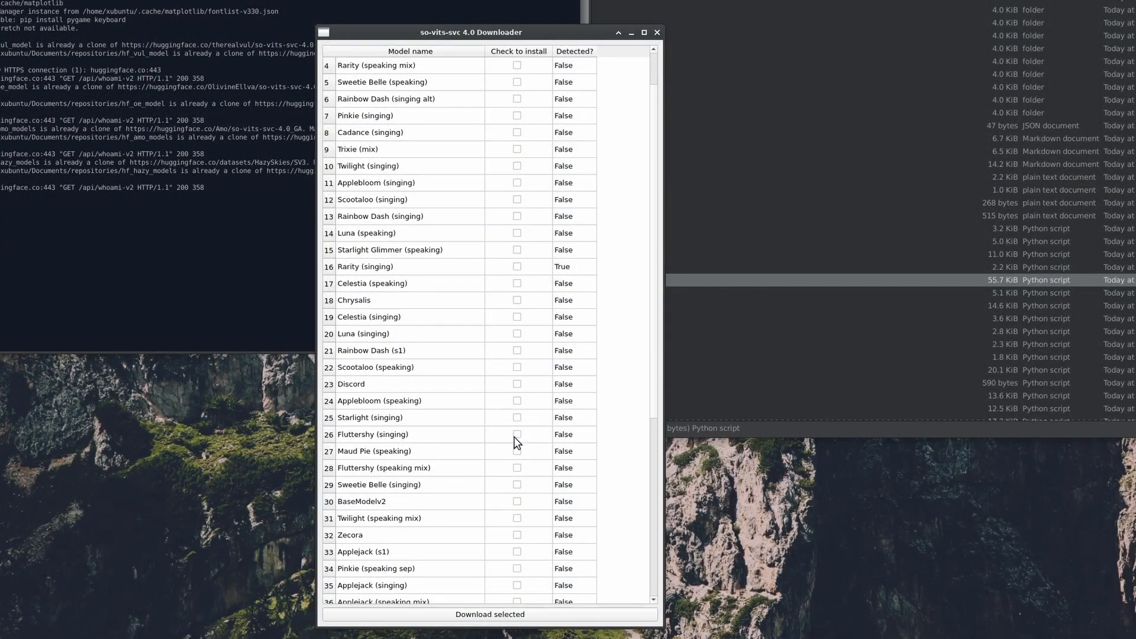
# - Tick Fluttershy (singing) and download the selected model
pyautogui.click(517, 435)
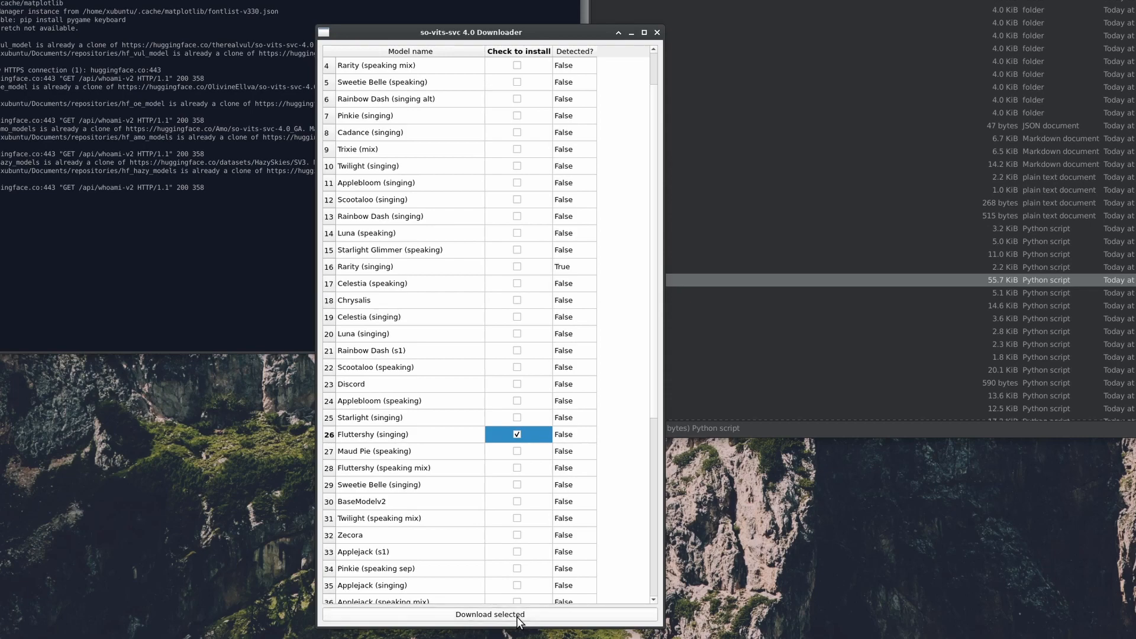
pyautogui.click(489, 615)
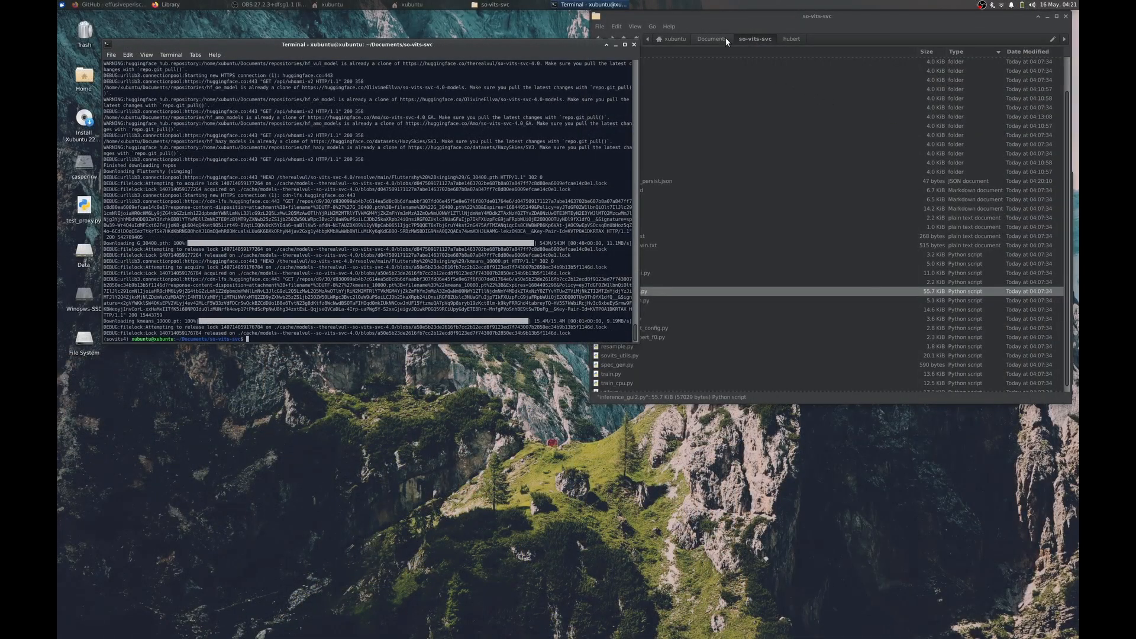
# - Create a new folder named sovits4 inside Documents
pyautogui.click(711, 38)
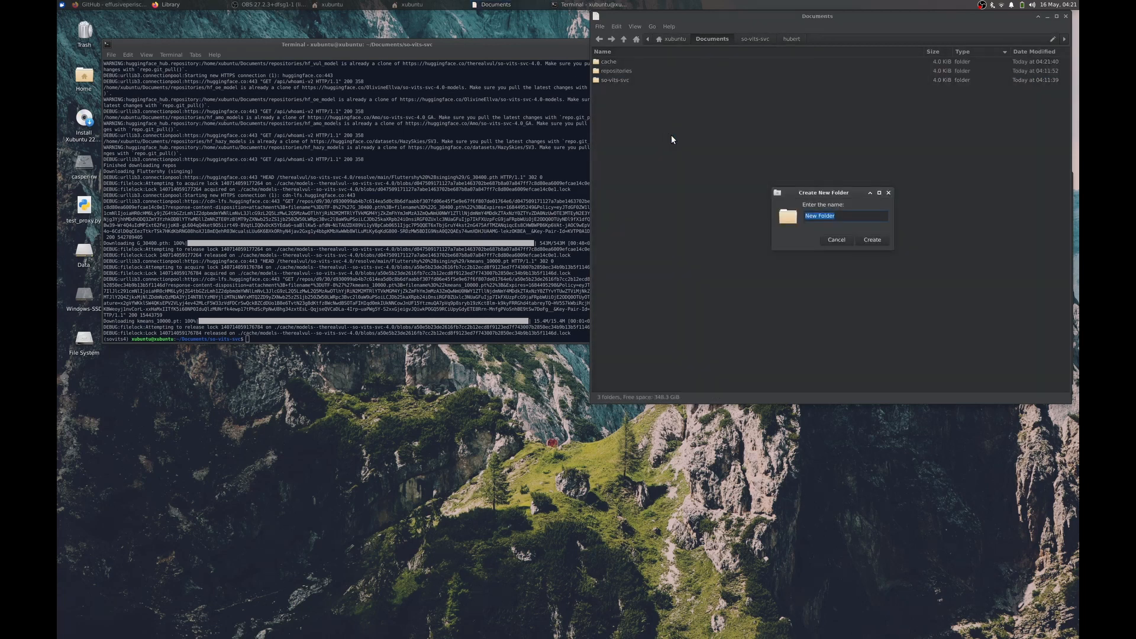
pyautogui.write('sovits4')
pyautogui.click(345, 340)
pyautogui.write('cd so-vits-svc/')
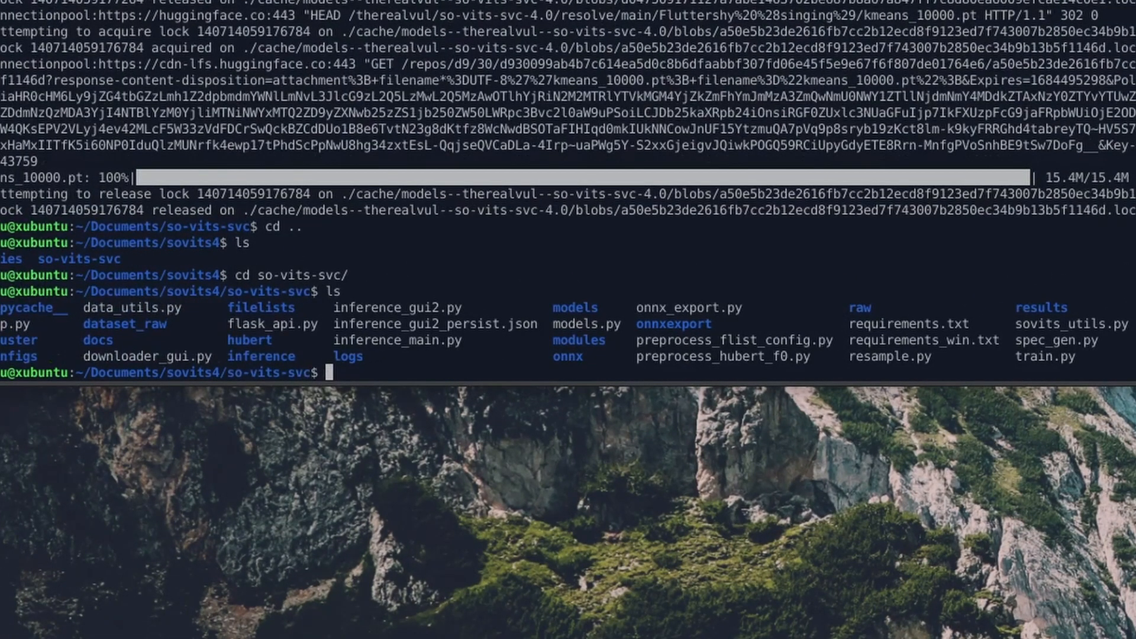
# - Run python inference_gui2.py to launch the so-vits-svc 4.0 GUI on Linux
pyautogui.write('python inference')
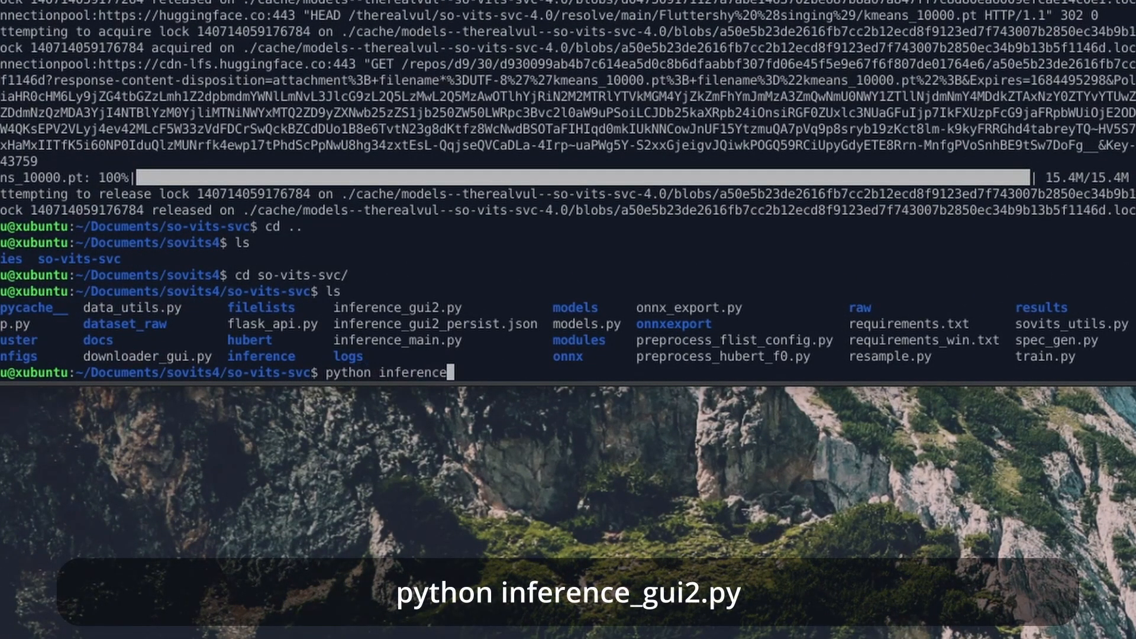
pyautogui.write('_gui2.py')
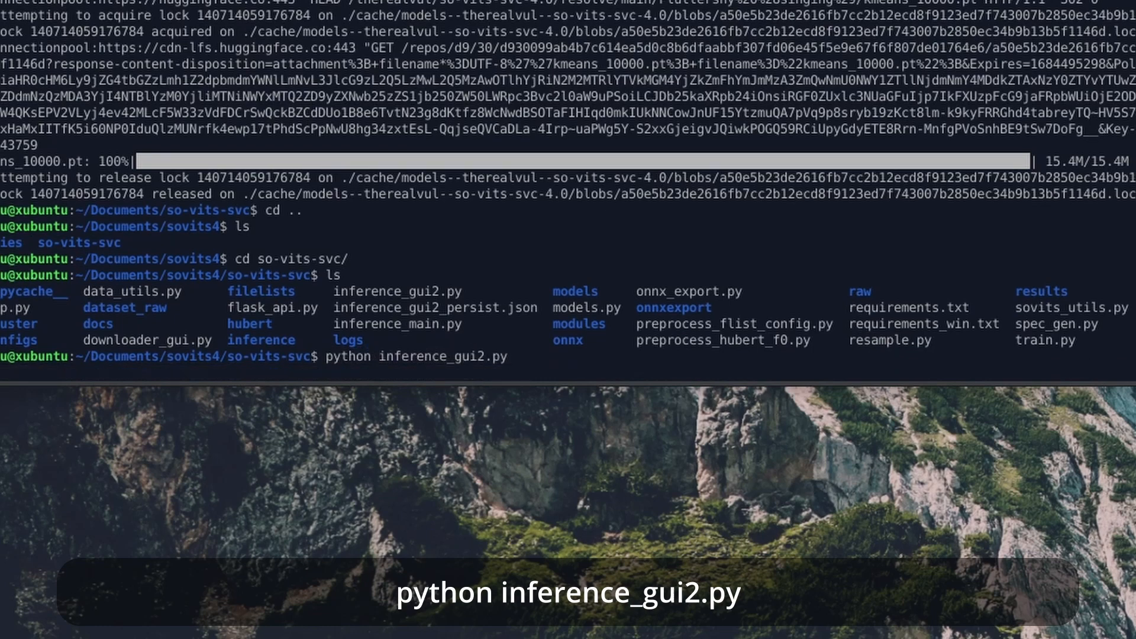
pyautogui.press('Return')
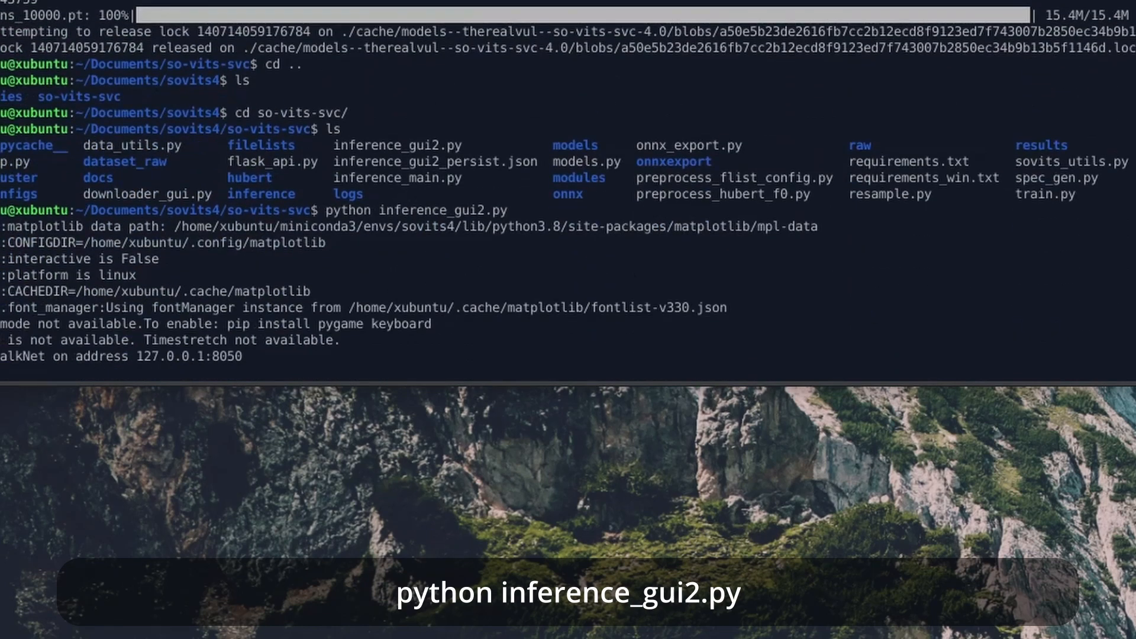
pyautogui.scroll(-3)
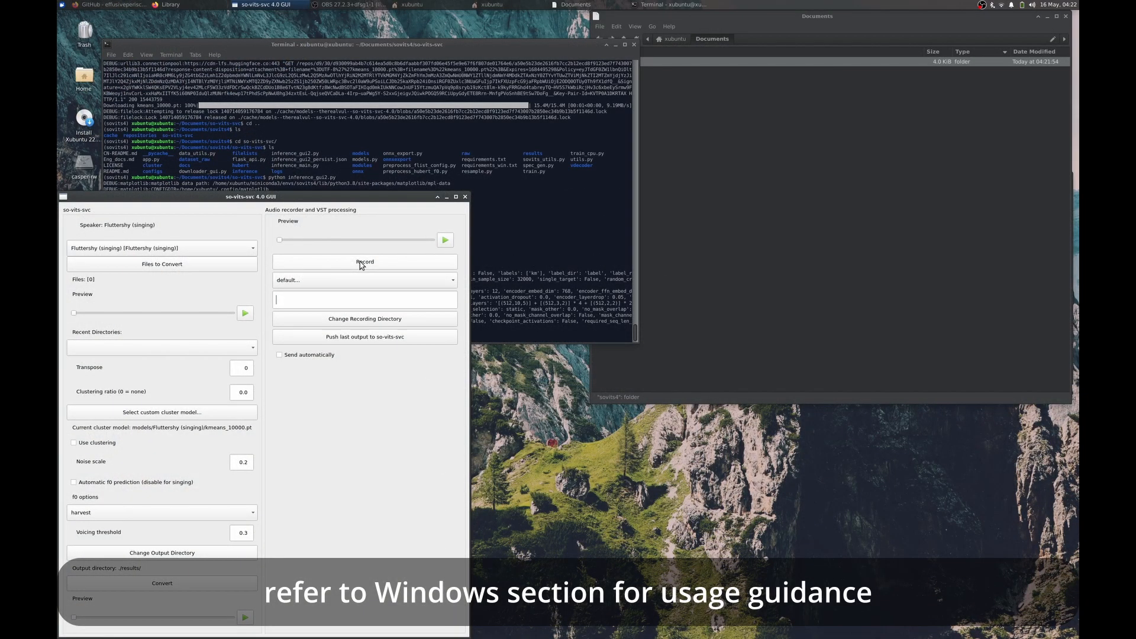
# - Start recording a clip in the Audio recorder with Fluttershy (singing) as speaker
pyautogui.click(364, 261)
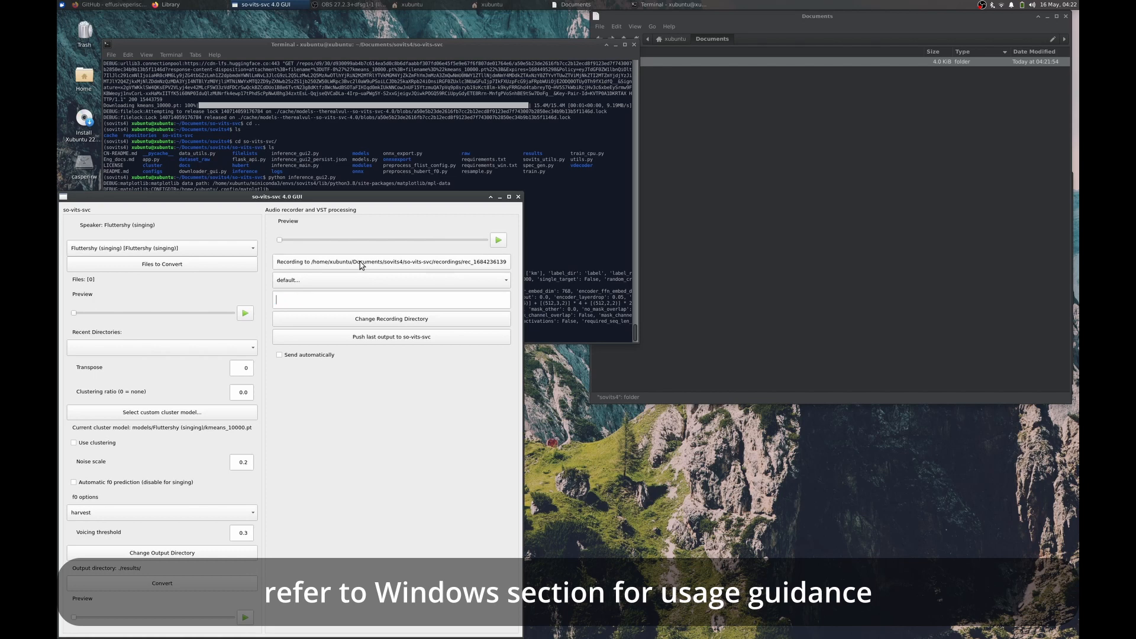